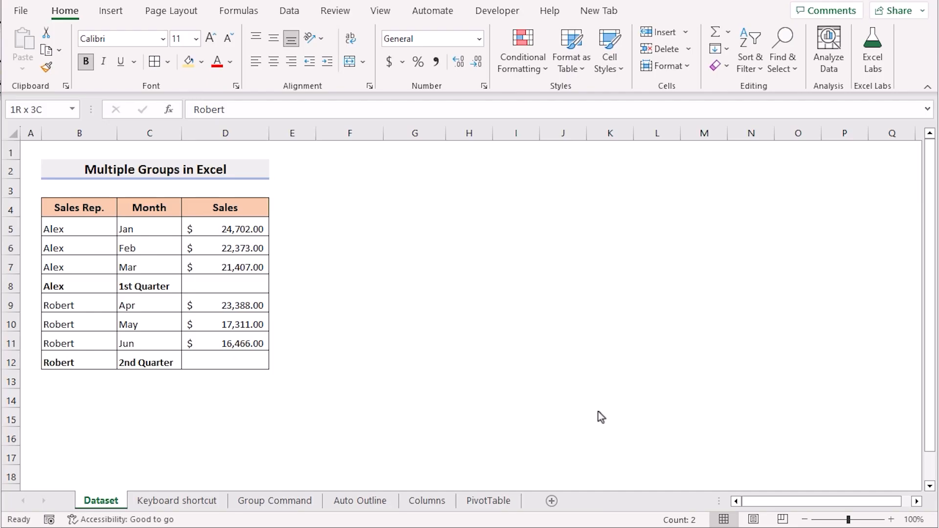
pyautogui.moveTo(365, 304)
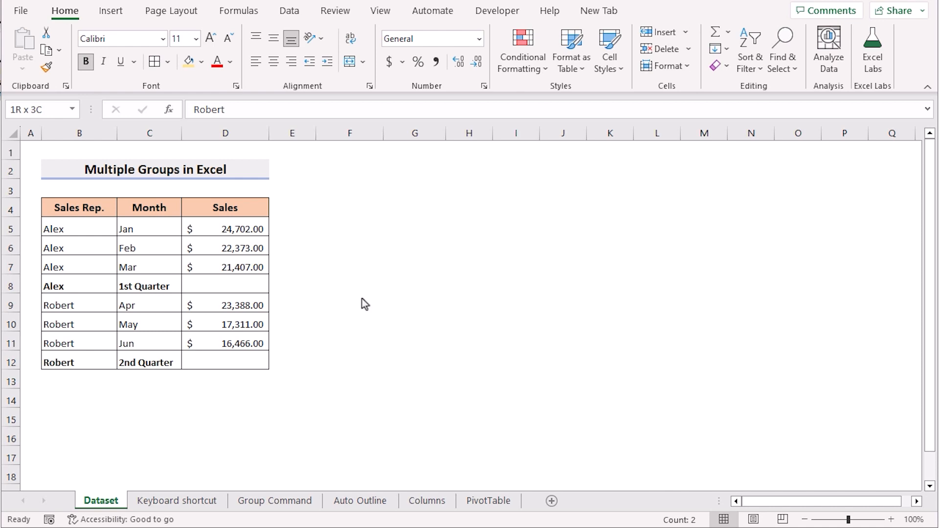
# Total Alex's Jan–Mar sales with =SUM(D5:D7) in the 1st Quarter cell ($68,482.00).
pyautogui.click(78, 207)
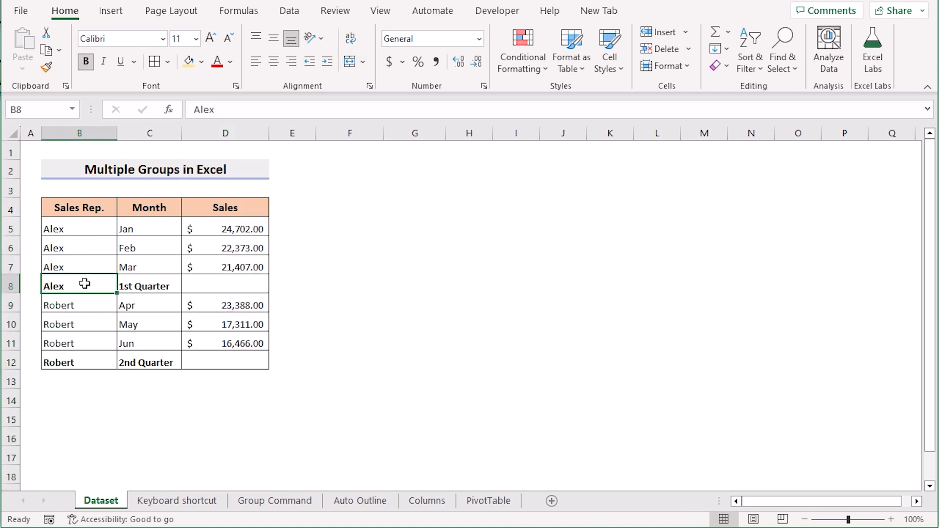
pyautogui.moveTo(260, 259)
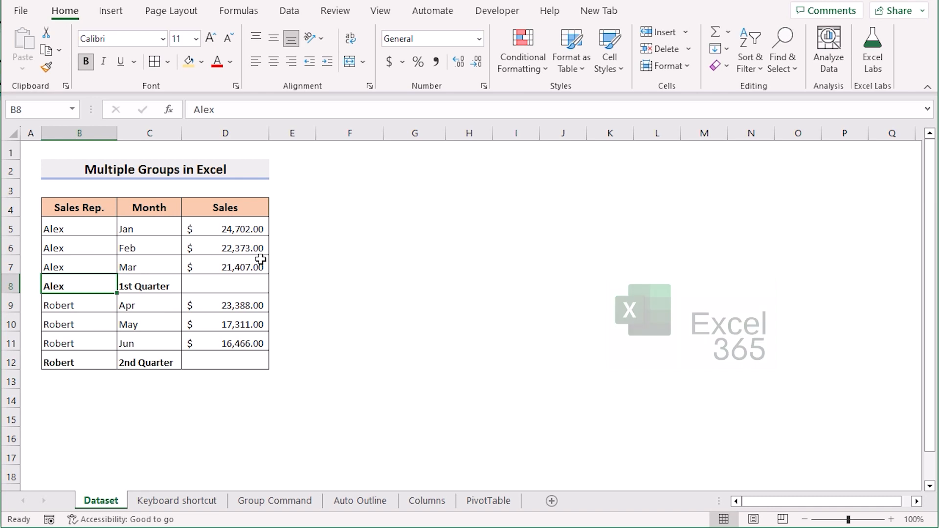
pyautogui.click(177, 501)
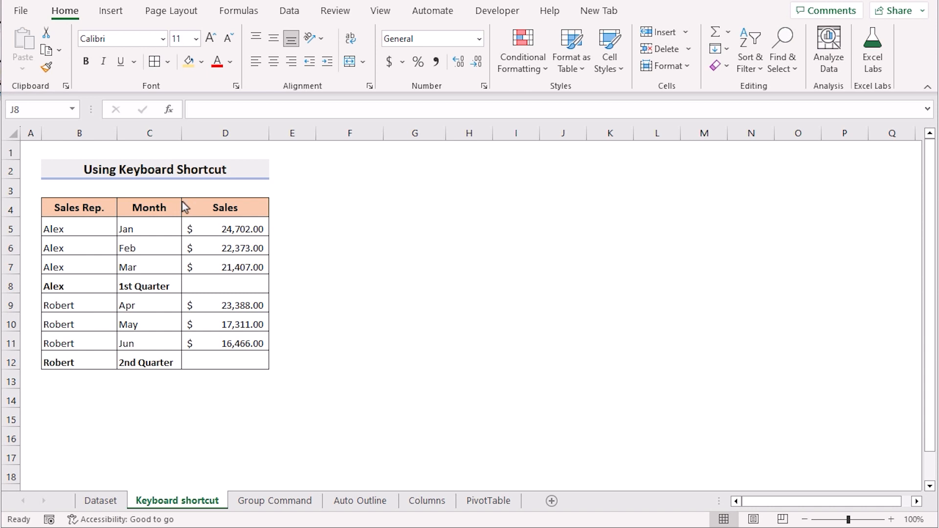
pyautogui.moveTo(174, 183)
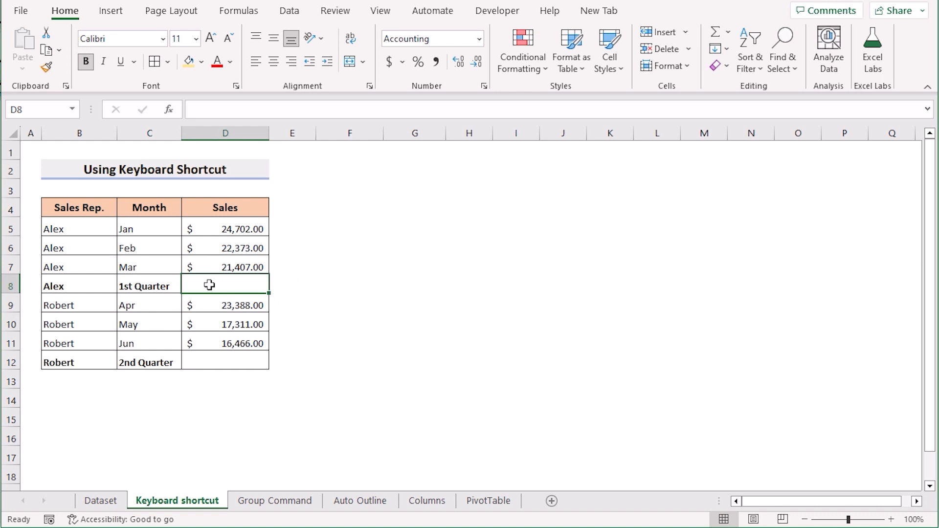
pyautogui.doubleClick(225, 286)
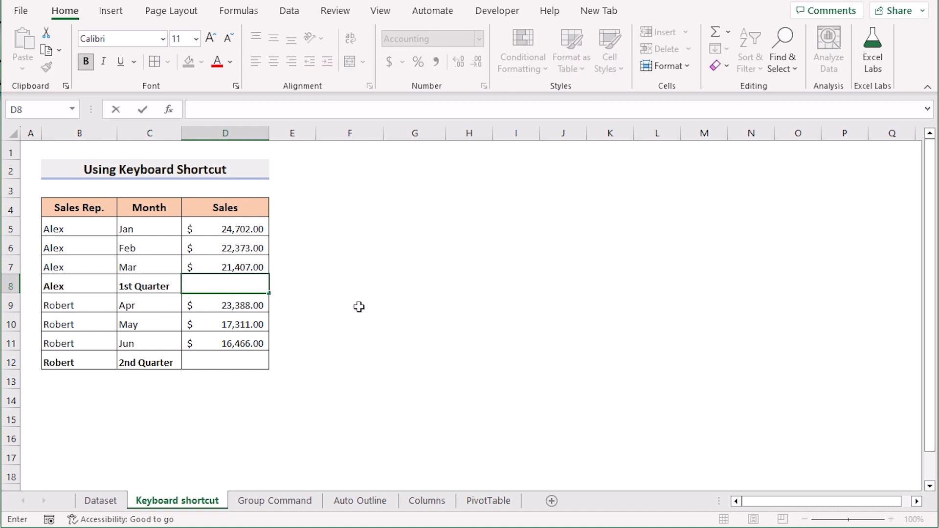
pyautogui.moveTo(389, 297)
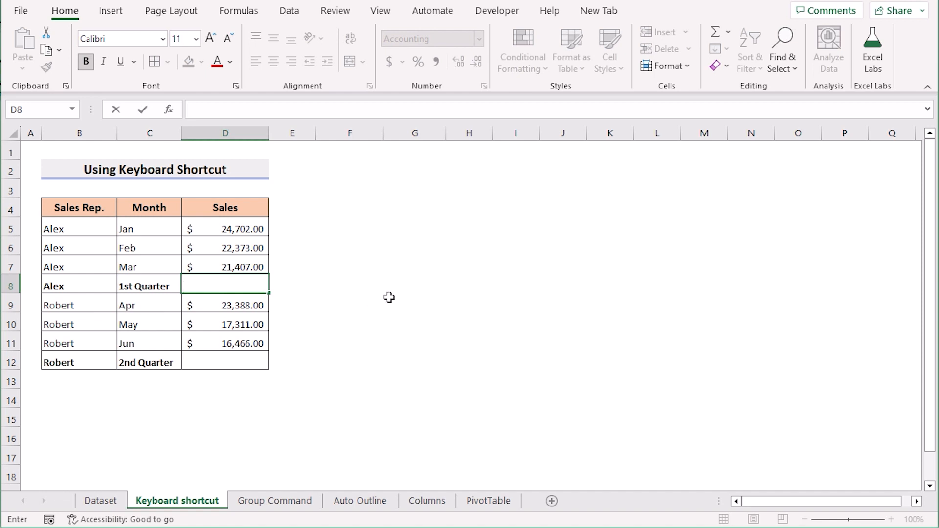
pyautogui.write('=')
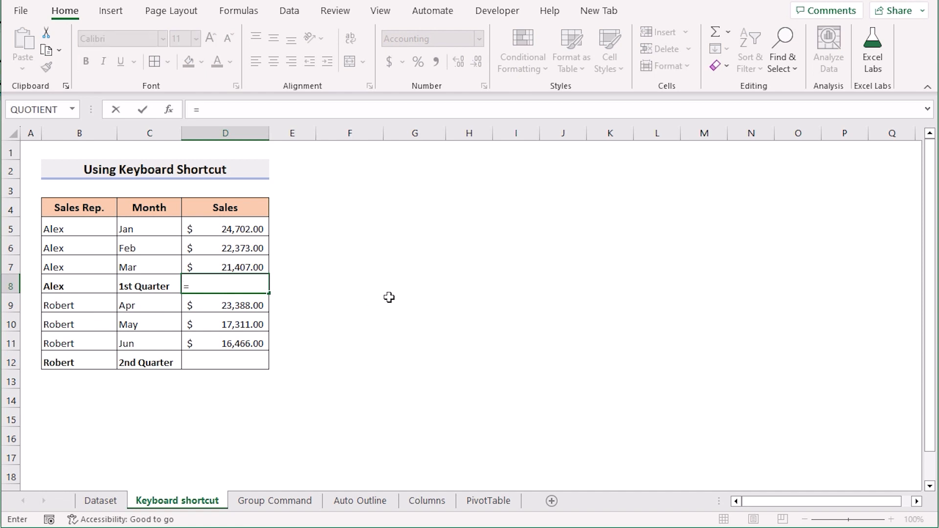
pyautogui.write('SUM(')
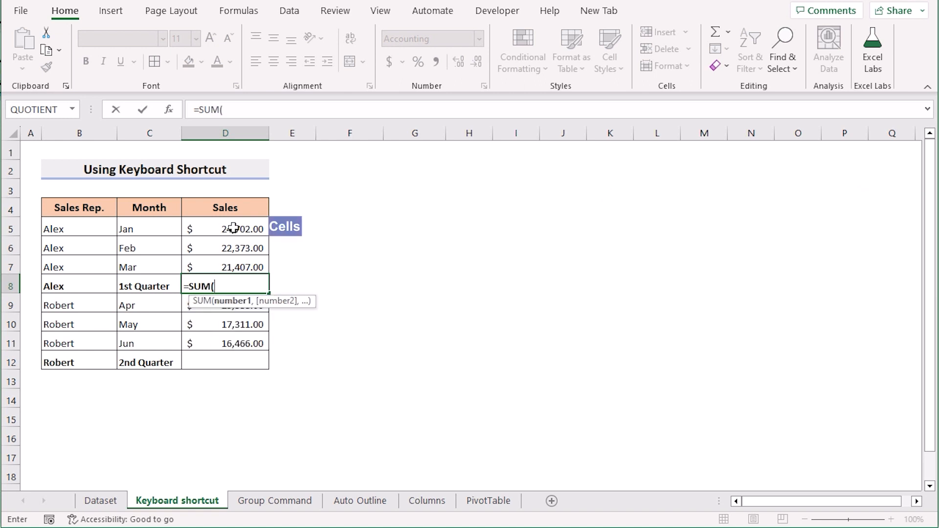
pyautogui.moveTo(225, 228); pyautogui.dragTo(225, 266)
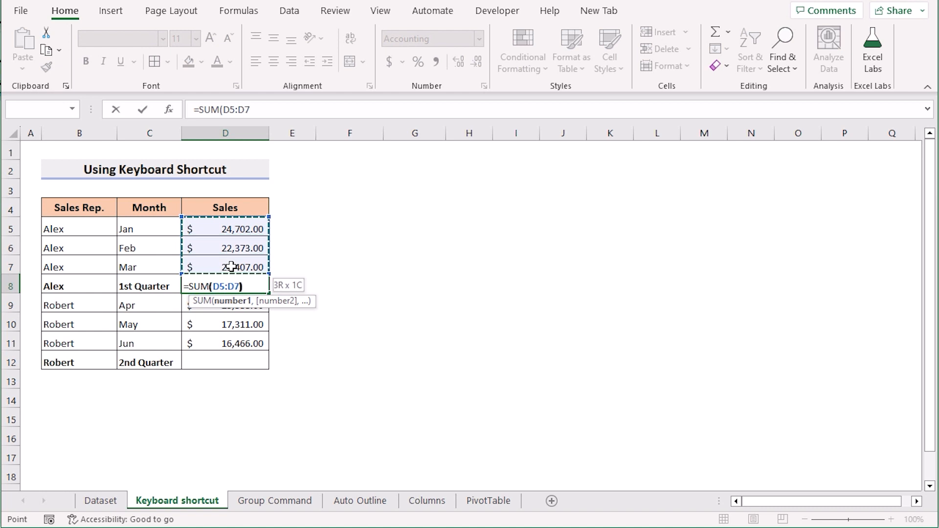
pyautogui.press('Enter')
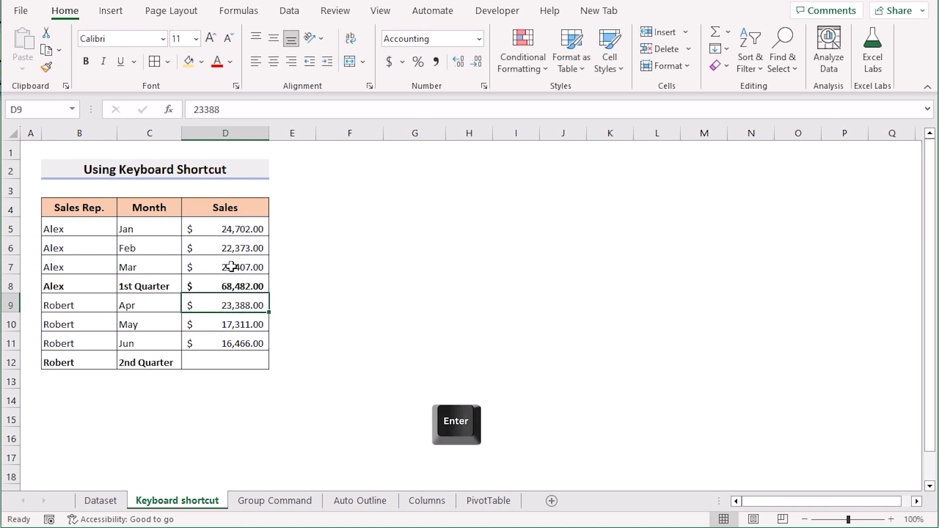
# Total Robert's Apr–Jun sales with =SUM(D9:D11) in the 2nd Quarter cell ($57,165.00).
pyautogui.press('Enter')
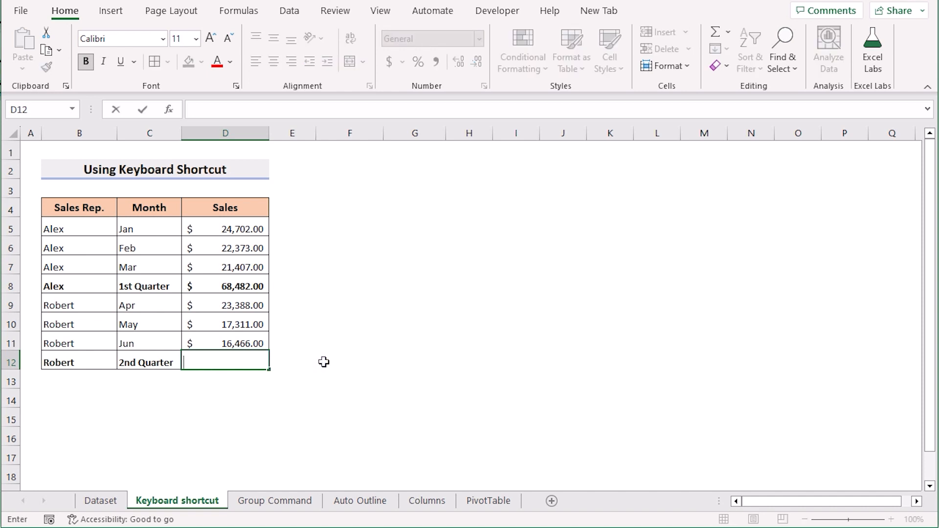
pyautogui.write('=SUM(')
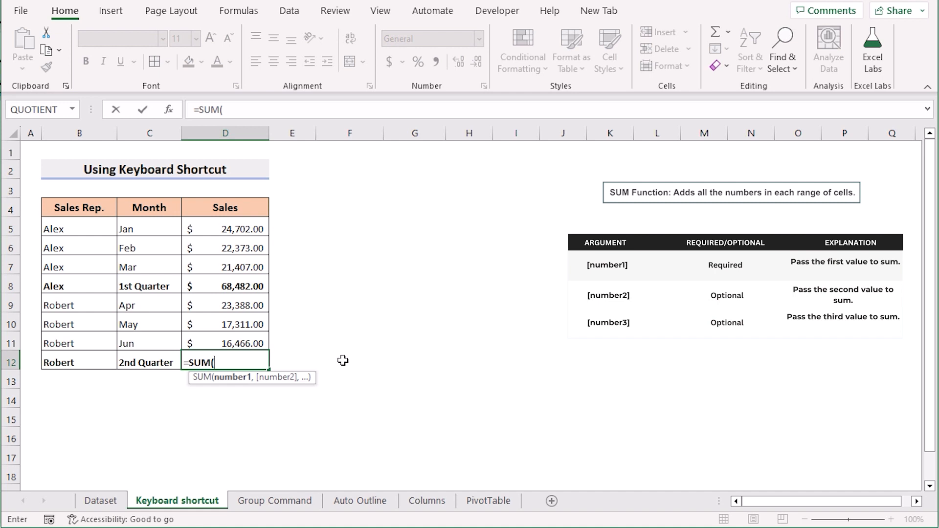
pyautogui.click(225, 305)
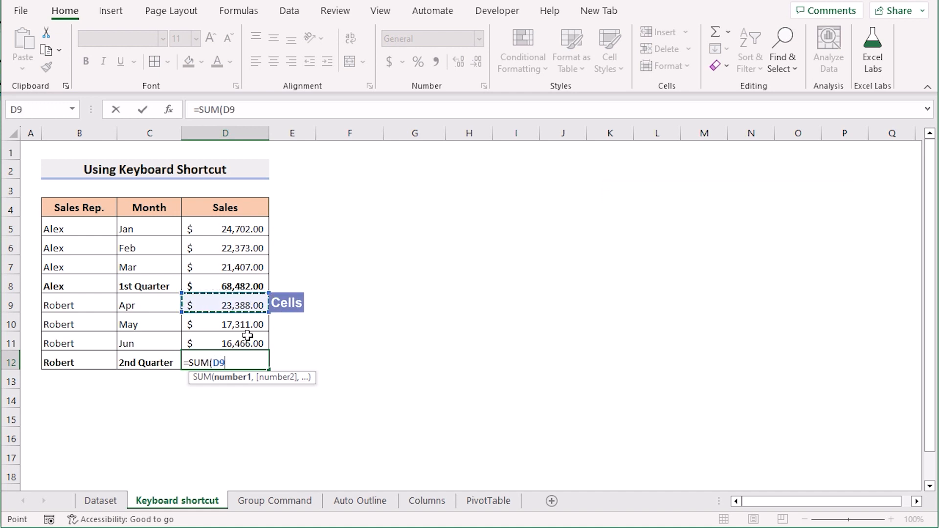
pyautogui.moveTo(225, 305); pyautogui.dragTo(225, 343)
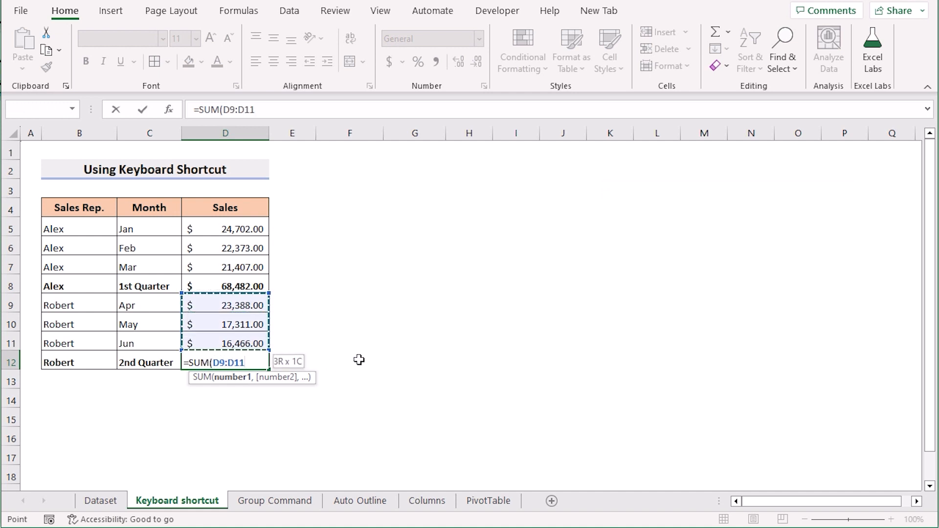
pyautogui.press('Enter')
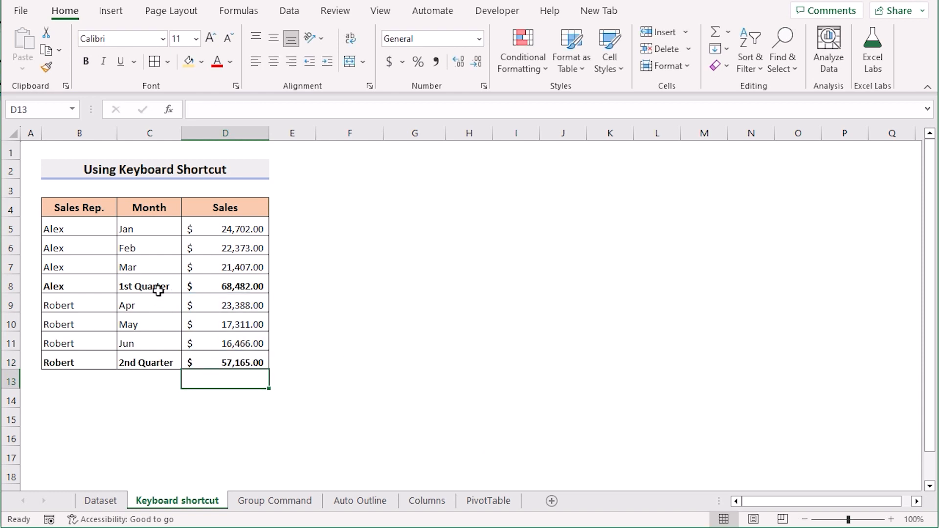
# Group rows 5:7 and rows 9:11 into outlines with Alt+Shift+Right Arrow.
pyautogui.moveTo(10, 228); pyautogui.dragTo(10, 266)
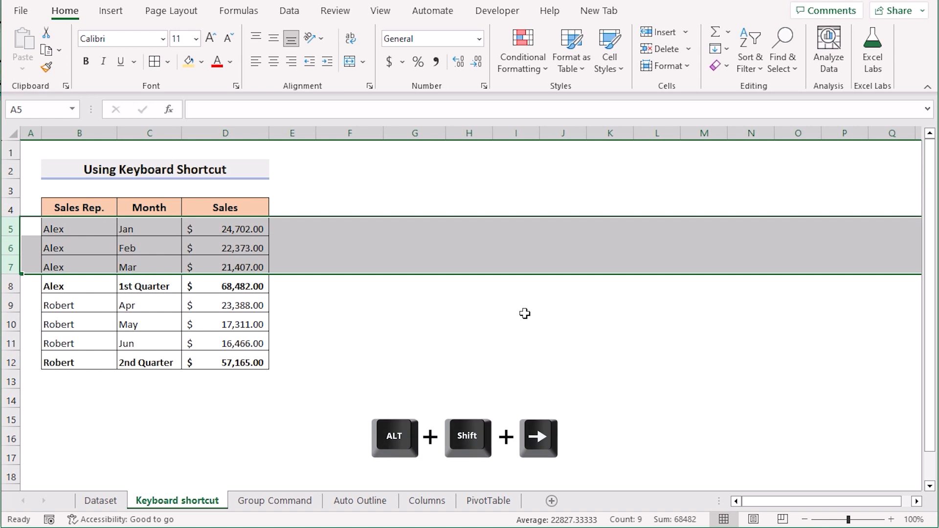
pyautogui.press('alt+shift+right')
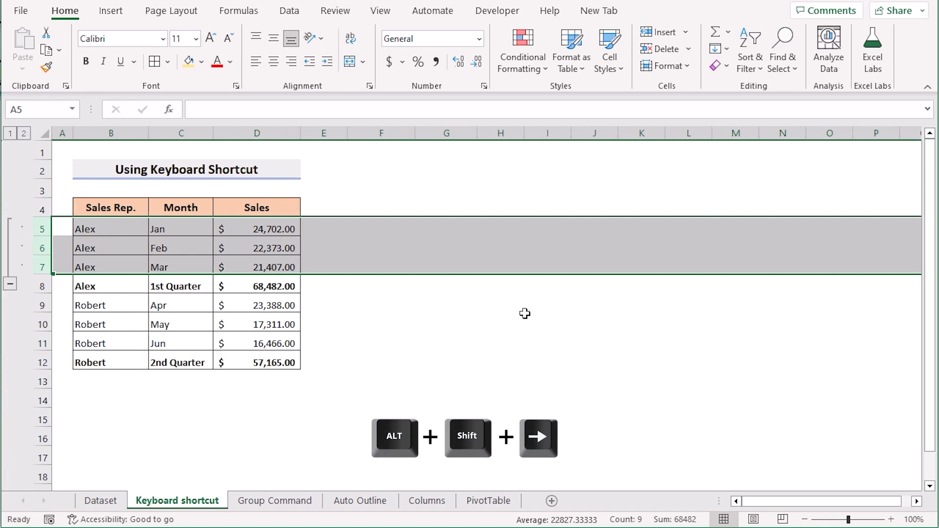
pyautogui.moveTo(10, 286)
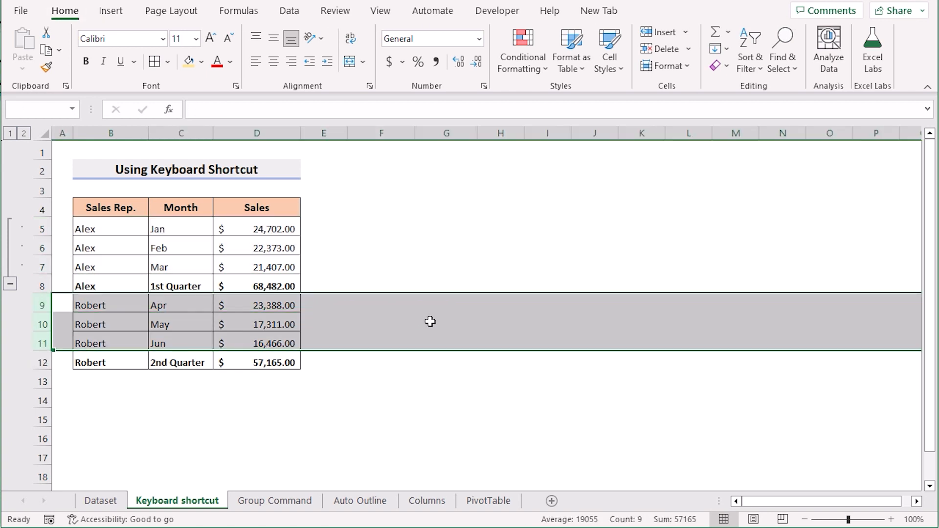
pyautogui.press('alt+shift+right')
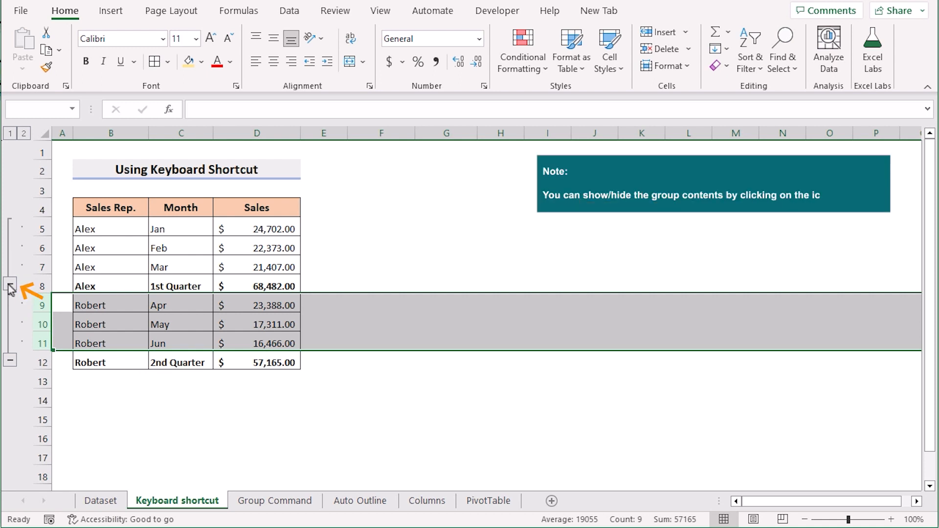
# Collapse Alex's months to the 1st Quarter row, expand them again, and move to the Group Command sheet.
pyautogui.click(9, 284)
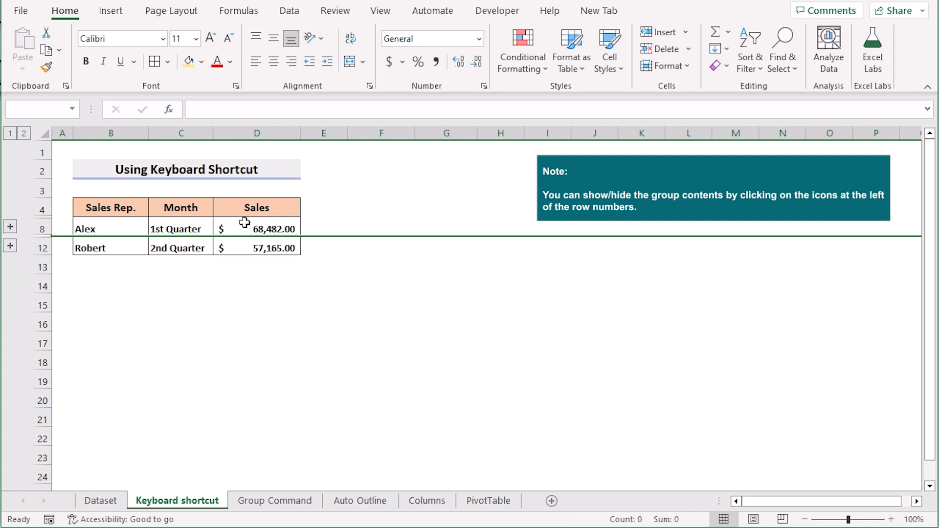
pyautogui.moveTo(260, 248)
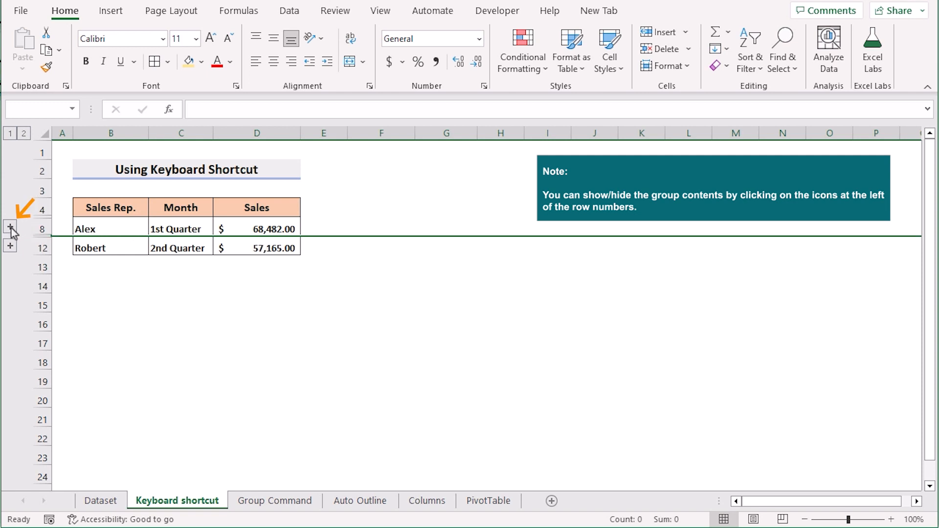
pyautogui.click(10, 228)
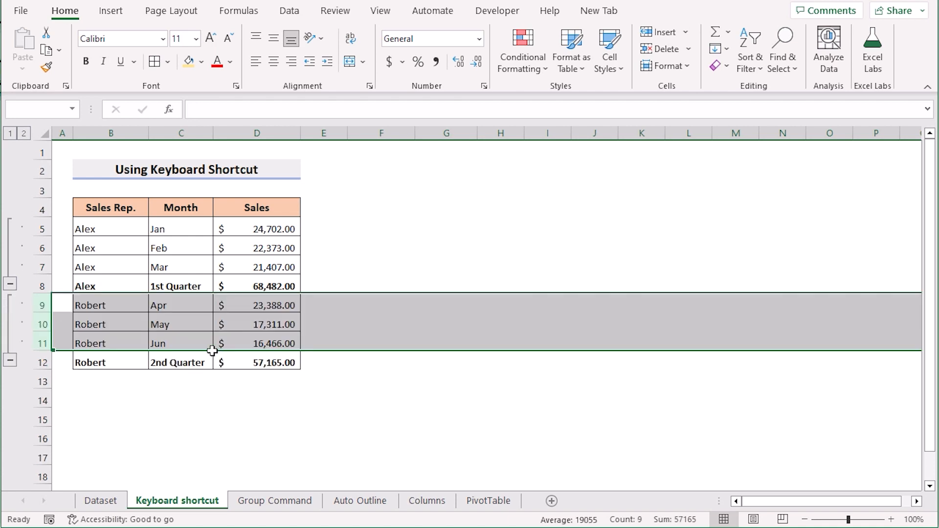
pyautogui.click(274, 501)
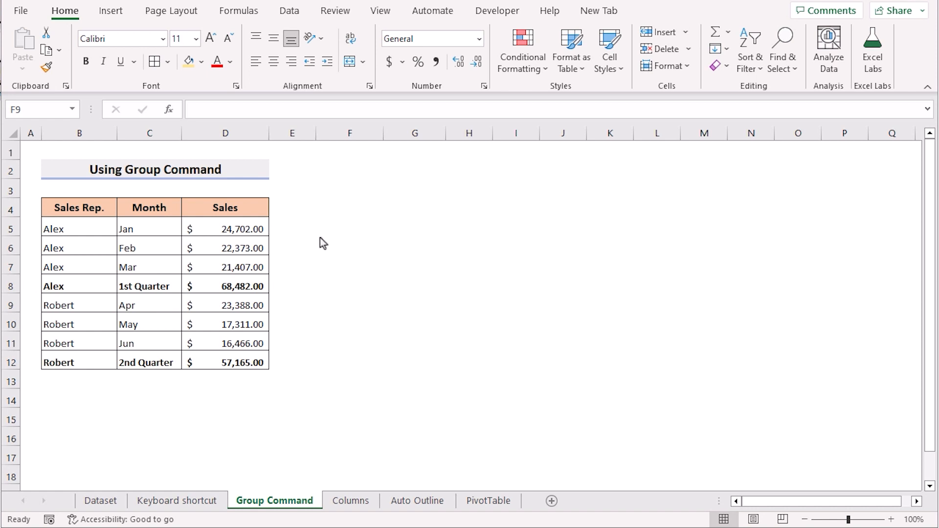
# Group Alex's Jan–Mar rows 5:7 via Data > Outline > Group on the Group Command sheet.
pyautogui.click(349, 302)
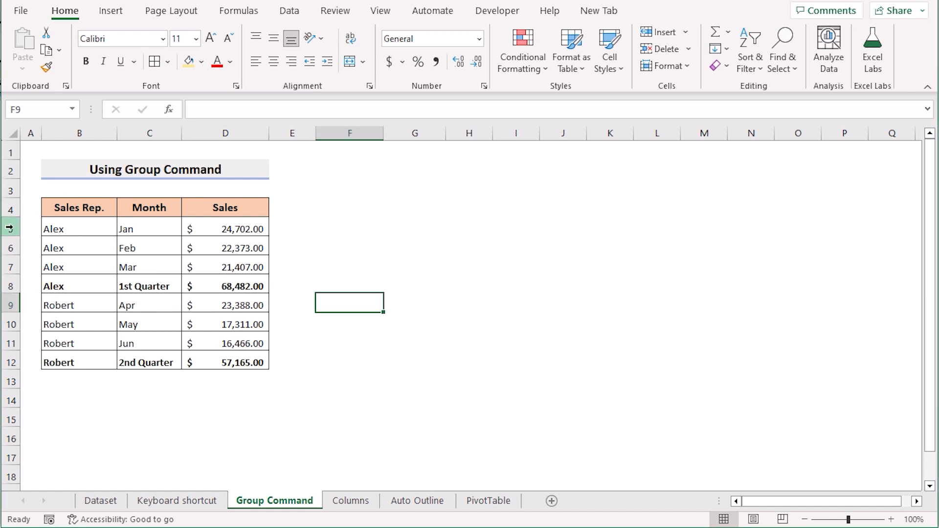
pyautogui.moveTo(10, 228); pyautogui.dragTo(10, 266)
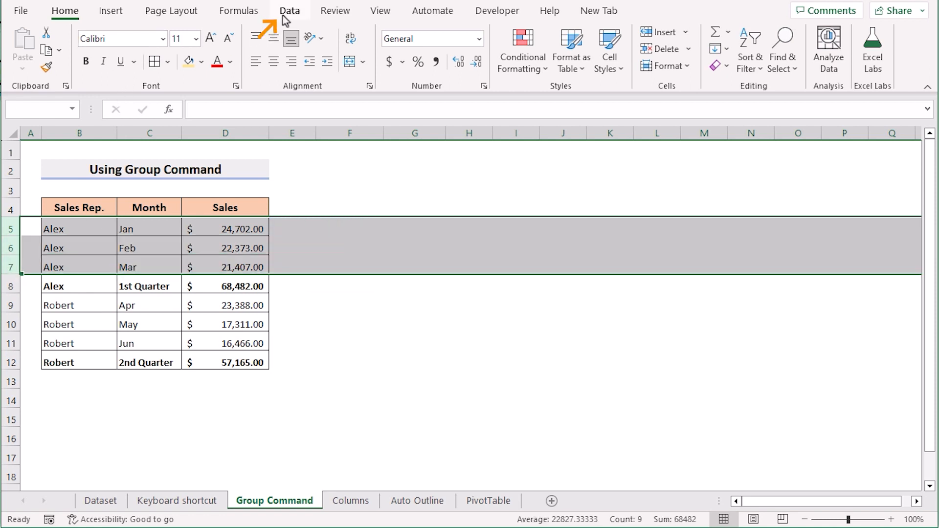
pyautogui.click(289, 10)
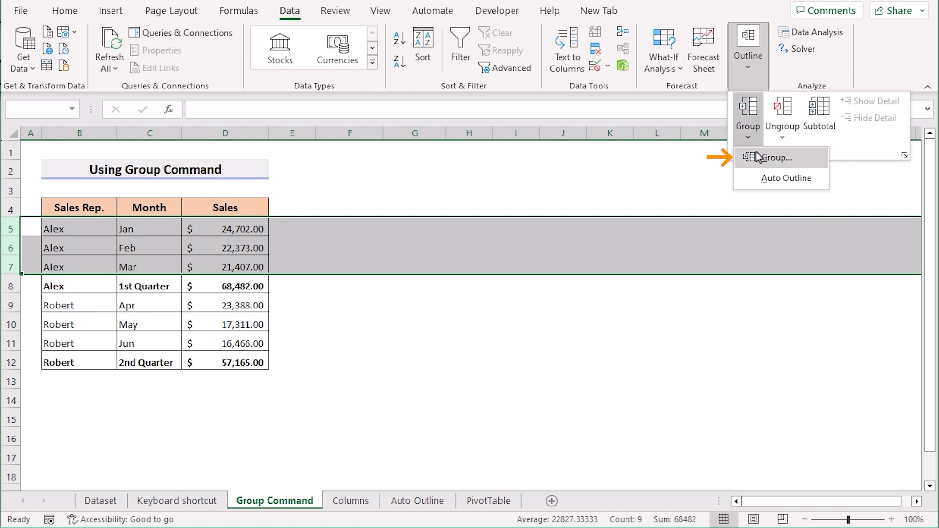
pyautogui.click(774, 158)
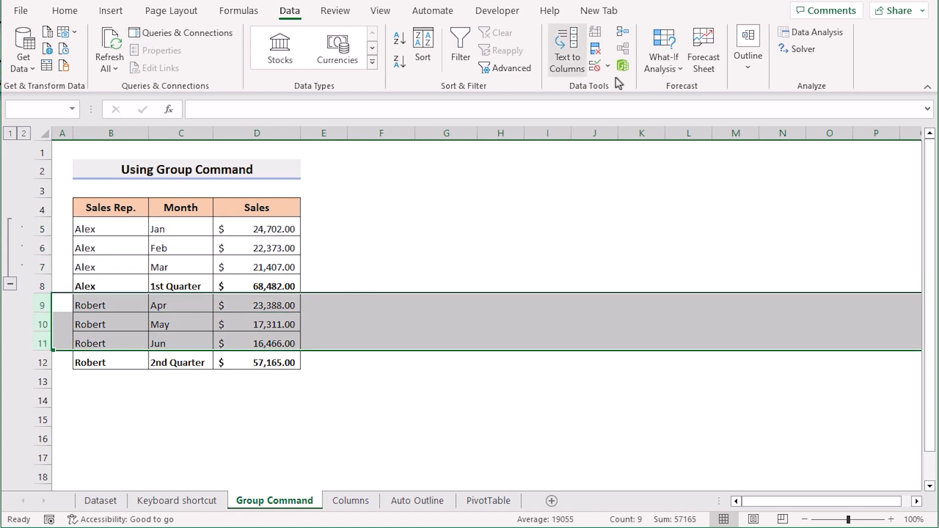
pyautogui.click(746, 48)
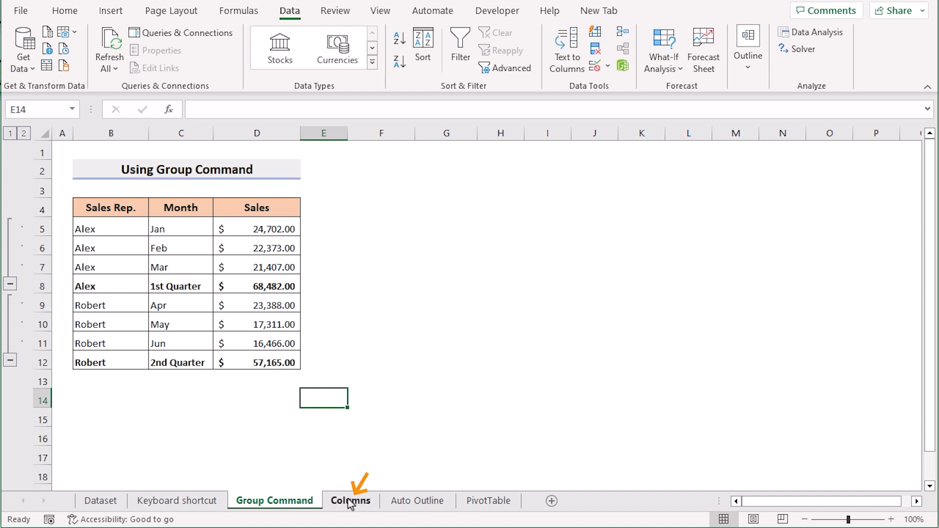
# Explore the Columns sheet layout: Year column, month header row, Jan 2017 value and QTR 1 column.
pyautogui.click(350, 501)
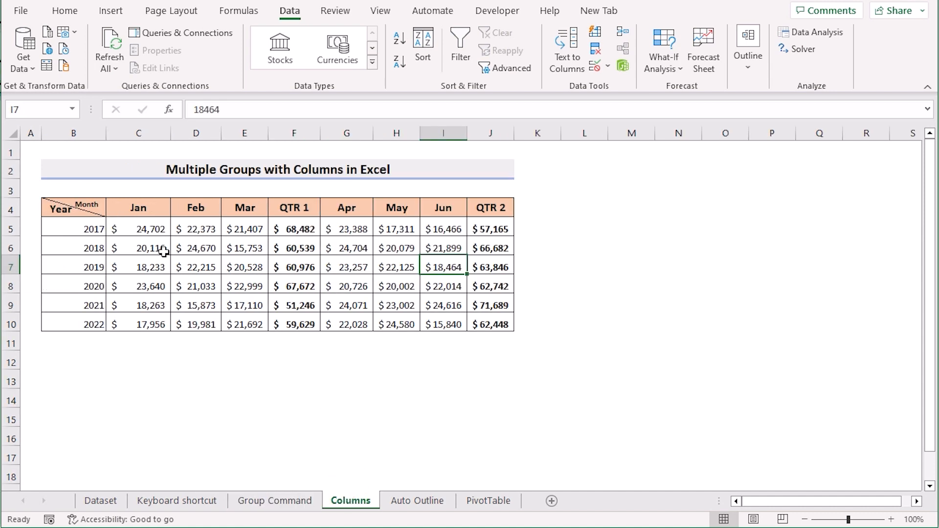
pyautogui.click(73, 207)
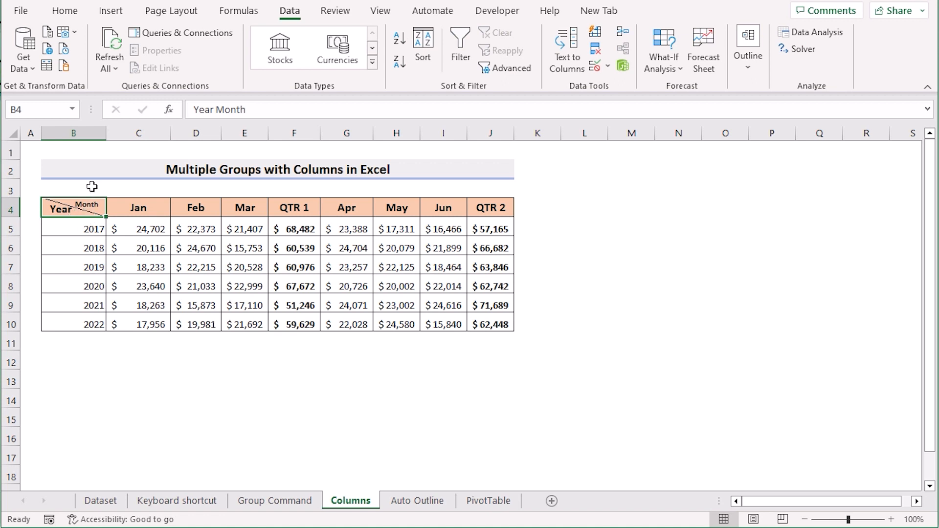
pyautogui.click(73, 133)
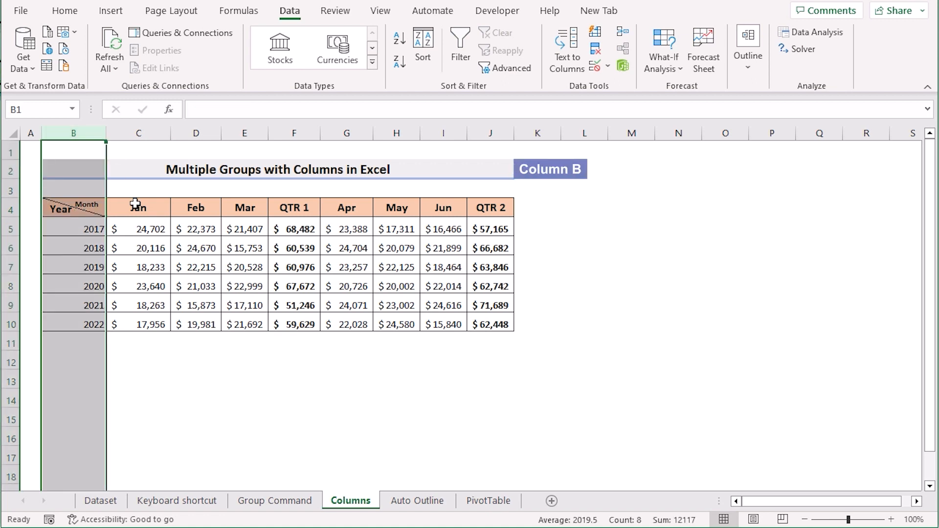
pyautogui.click(10, 208)
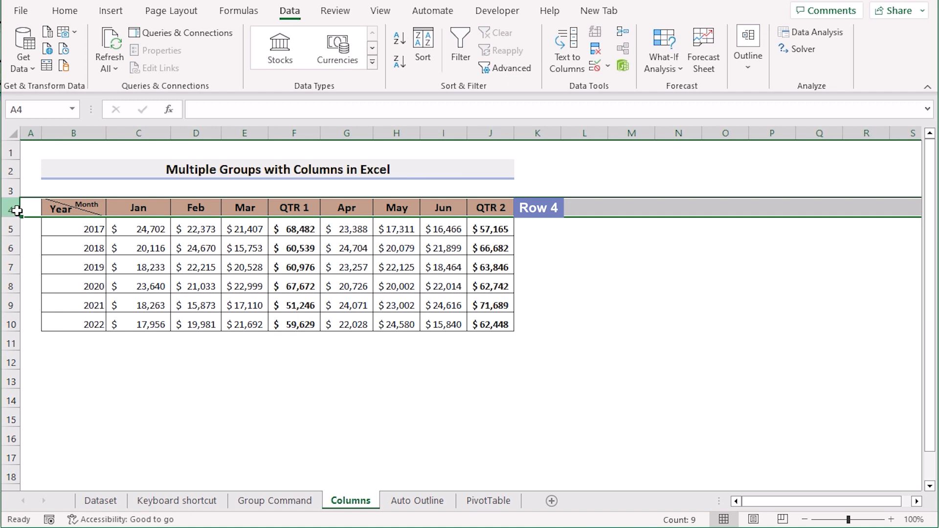
pyautogui.click(138, 228)
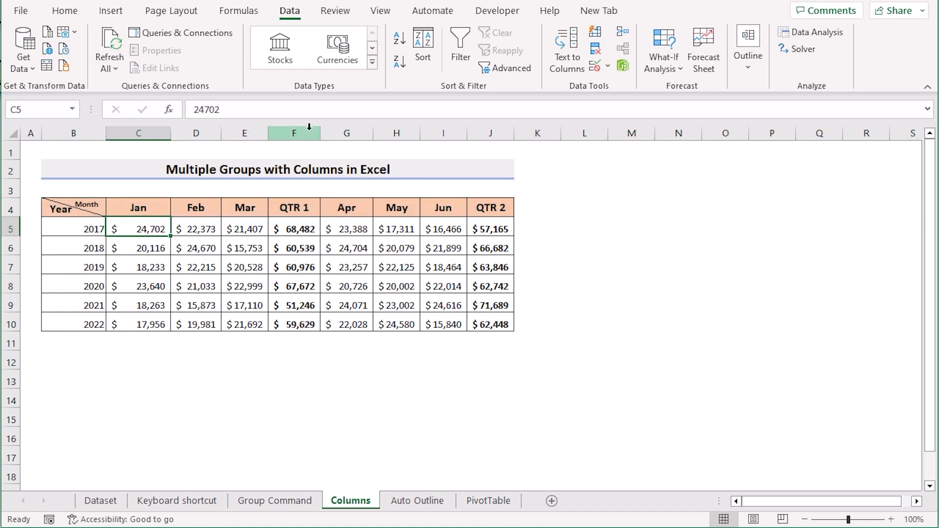
pyautogui.click(293, 133)
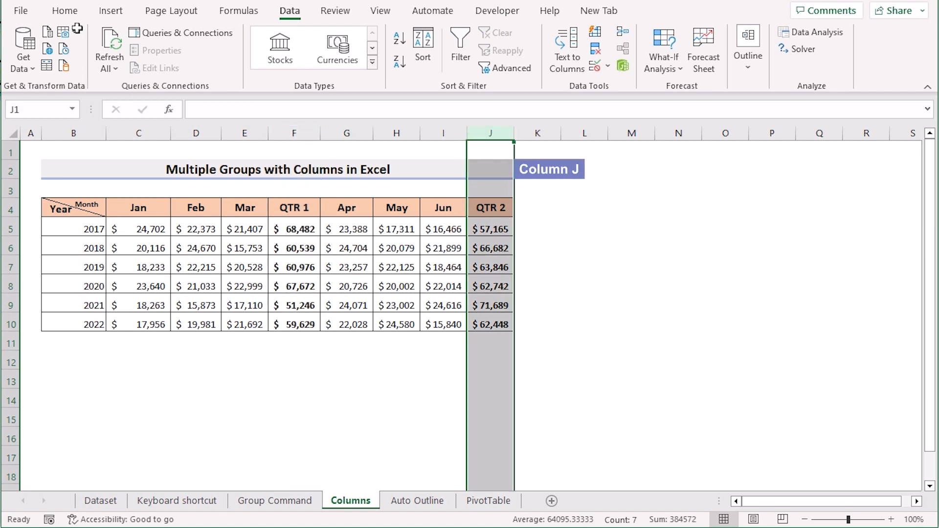
pyautogui.click(65, 11)
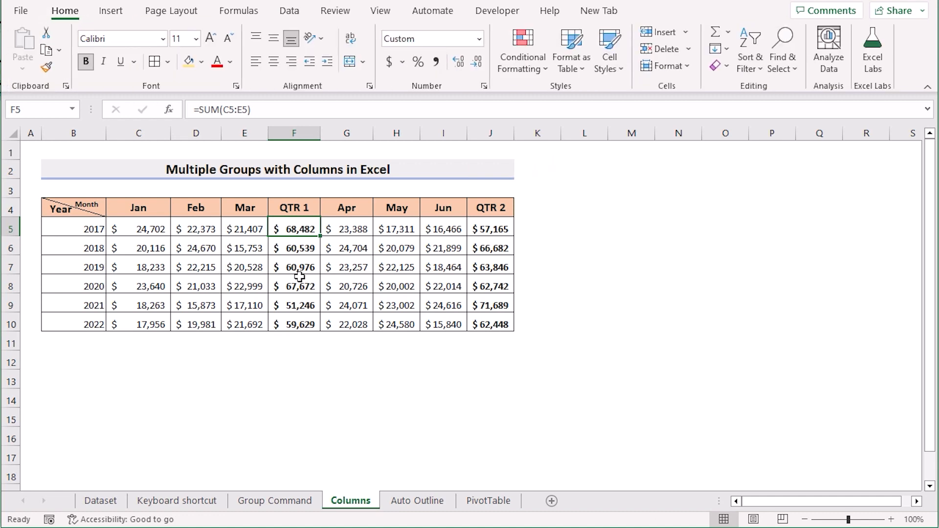
pyautogui.click(293, 208)
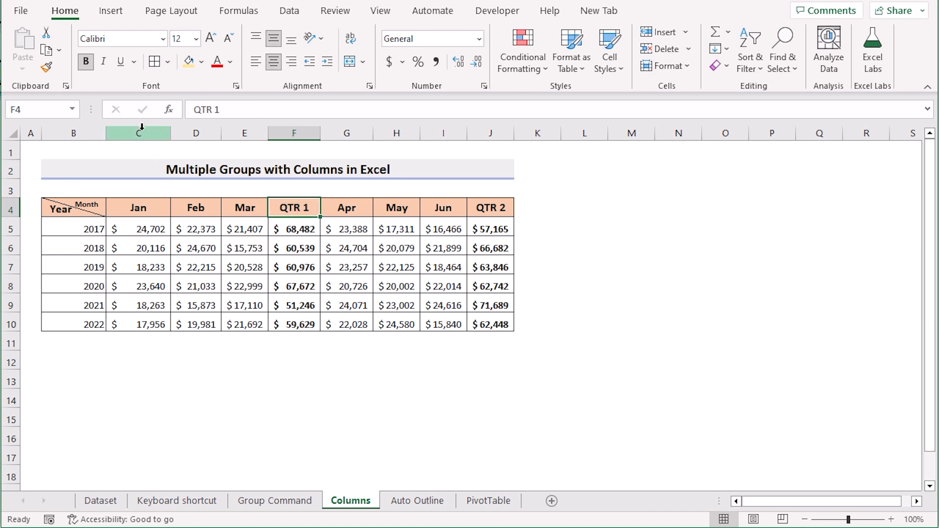
# Group the Jan–Mar columns C:E via Data > Outline > Group.
pyautogui.click(138, 133)
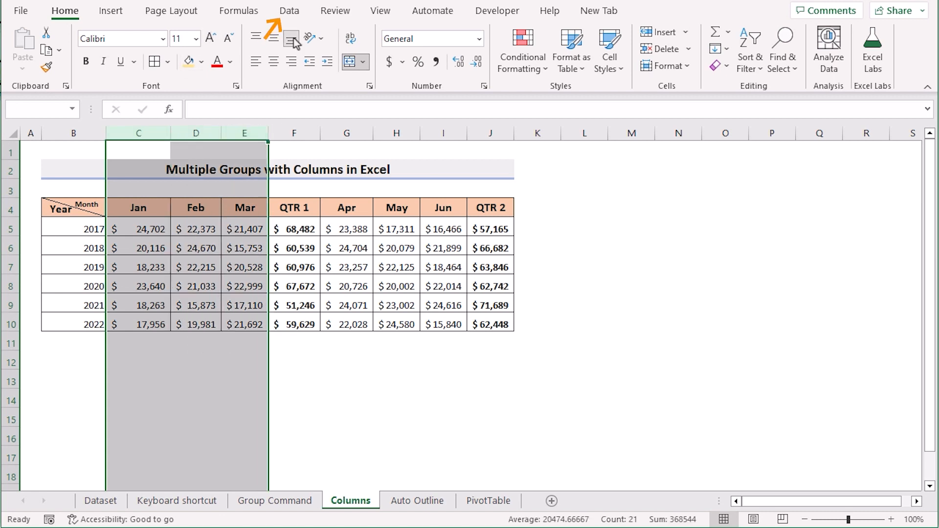
pyautogui.click(289, 11)
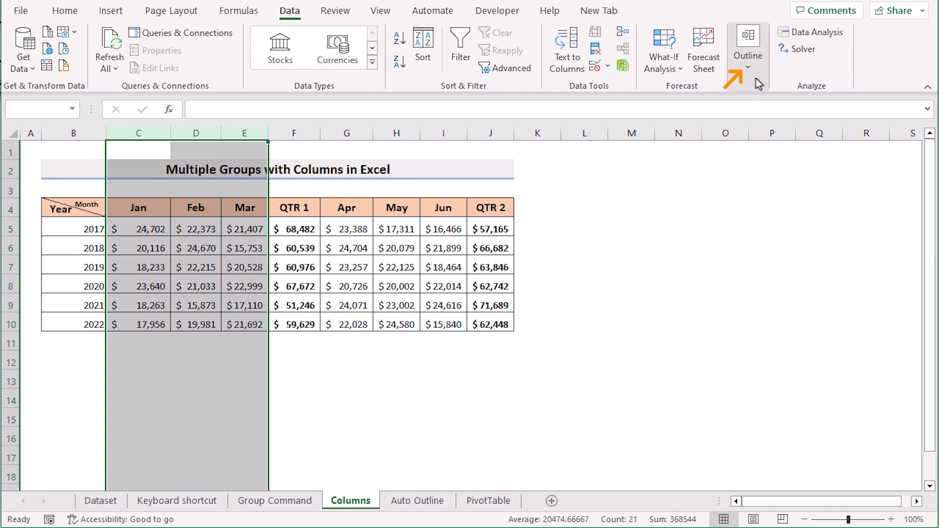
pyautogui.click(746, 49)
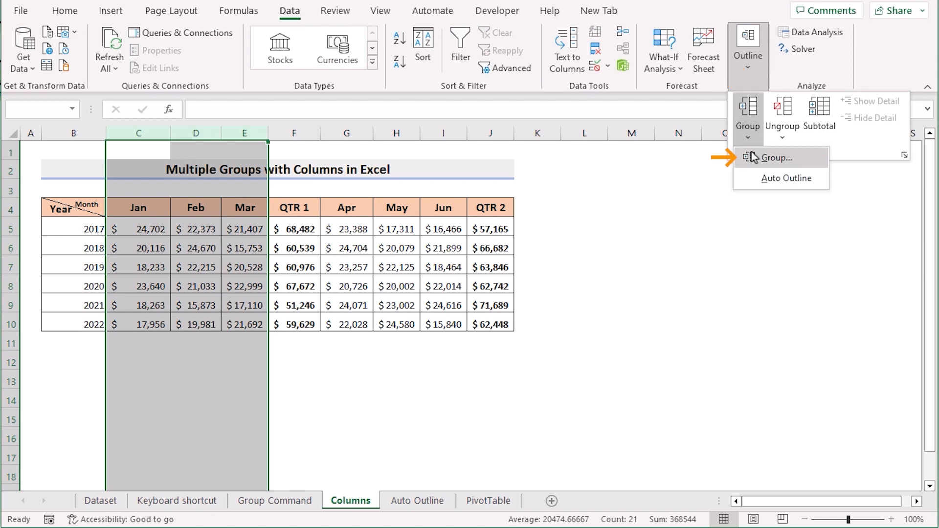
pyautogui.click(775, 158)
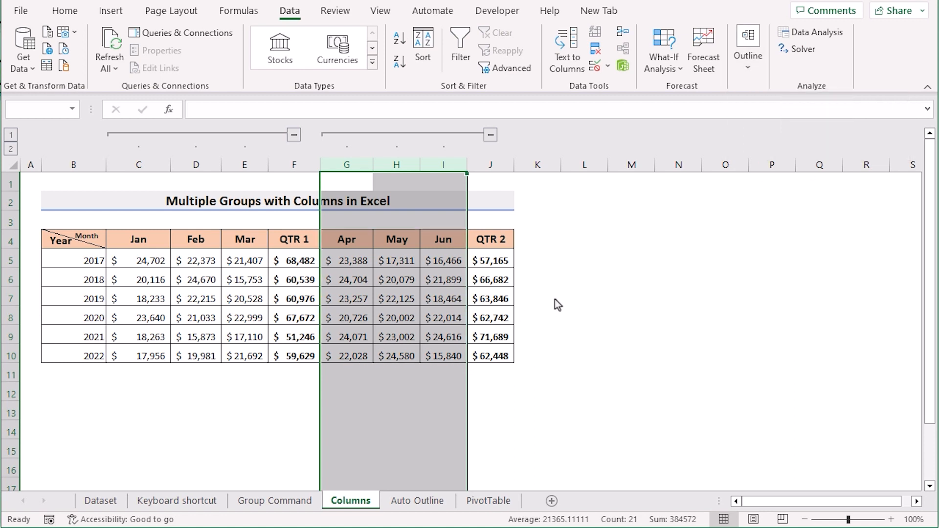
# Collapse and re-expand the month column groups, then move to the Auto Outline sheet.
pyautogui.click(294, 134)
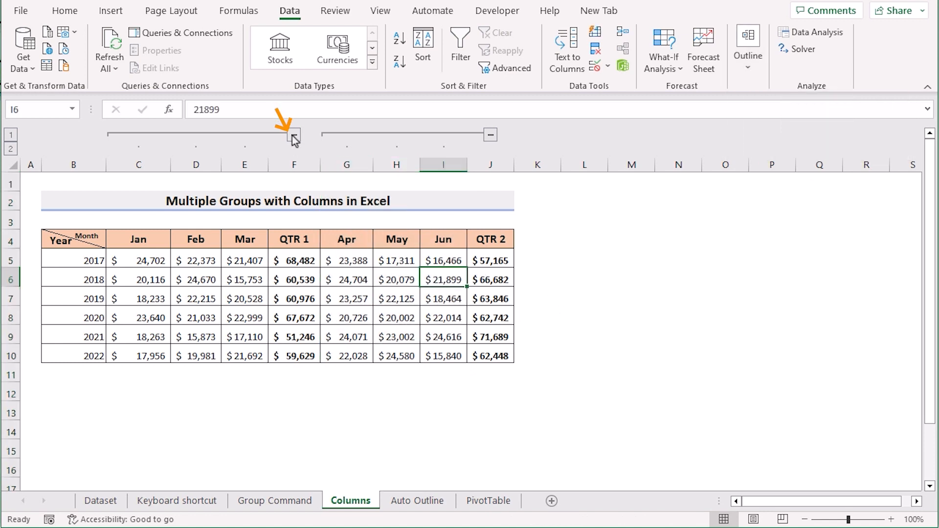
pyautogui.click(292, 134)
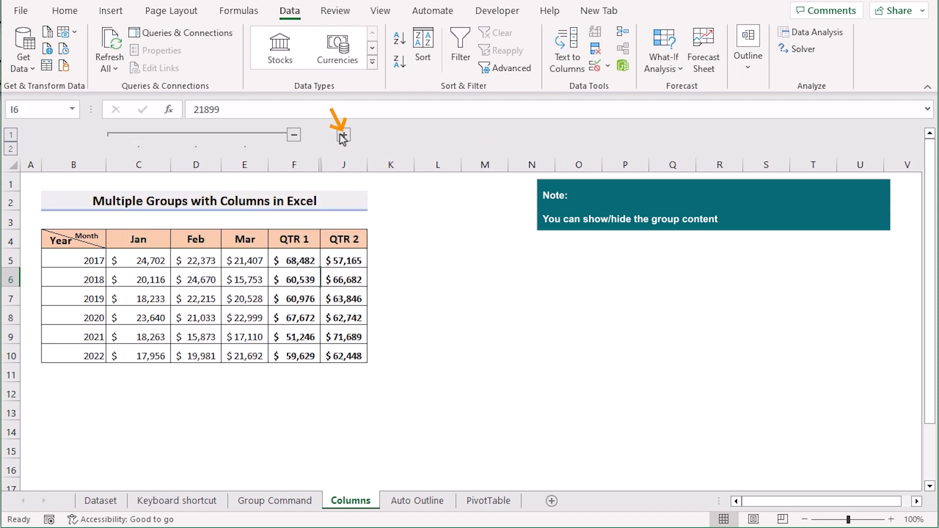
pyautogui.click(341, 135)
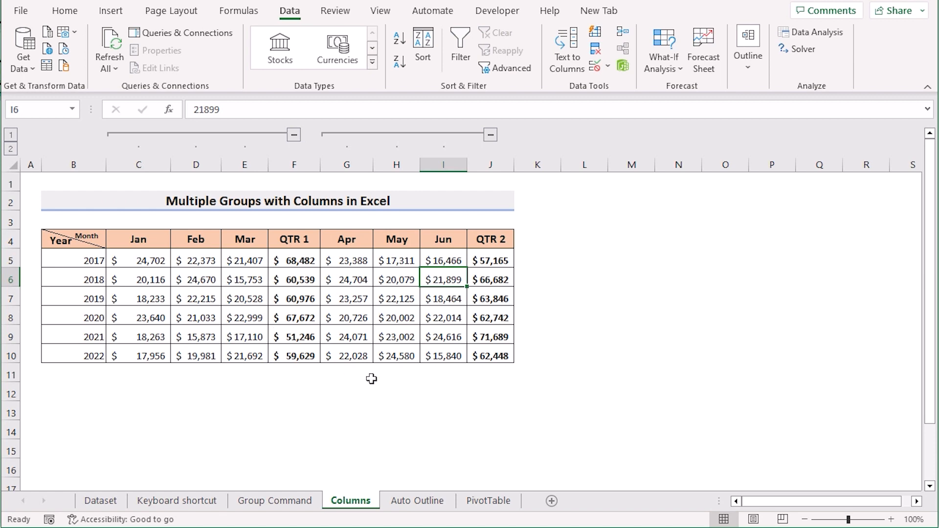
pyautogui.moveTo(363, 412)
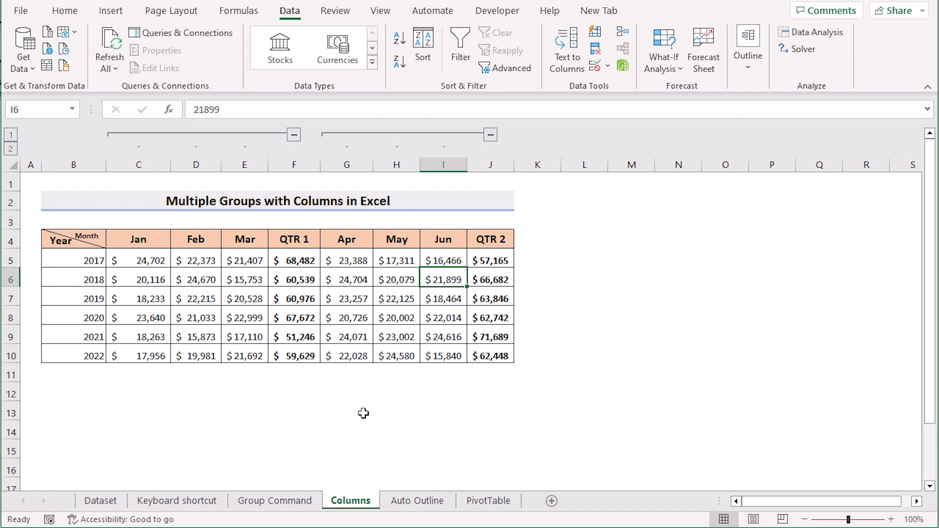
pyautogui.click(417, 500)
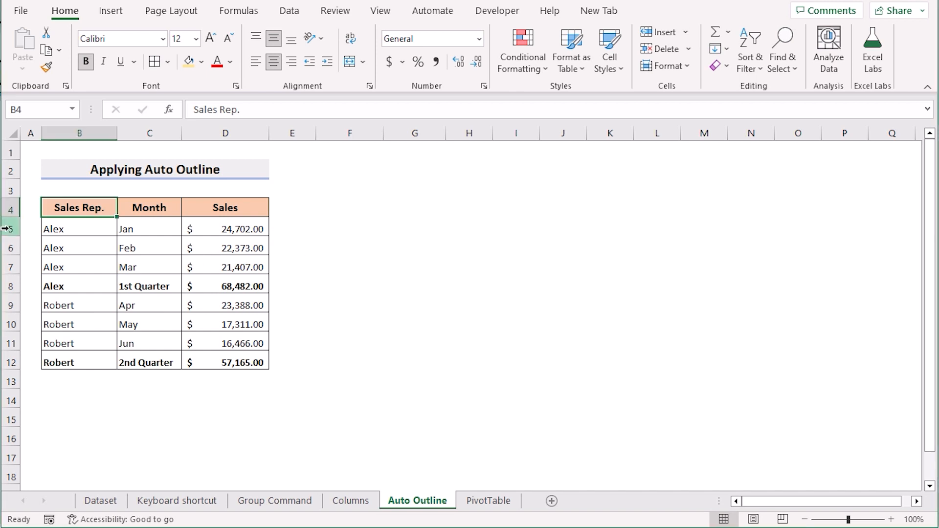
# Auto Outline the table from cell B8 so each quarter's months form groups.
pyautogui.click(79, 286)
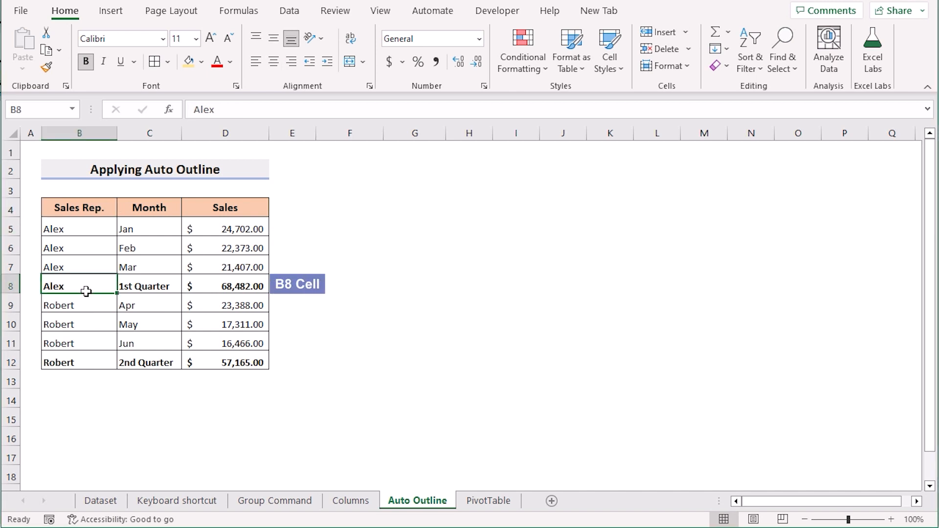
pyautogui.click(290, 10)
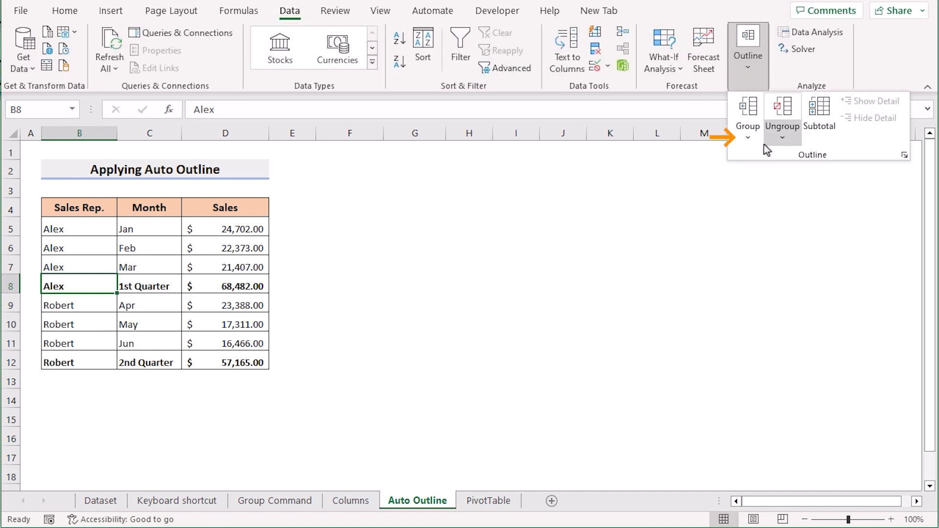
pyautogui.click(747, 137)
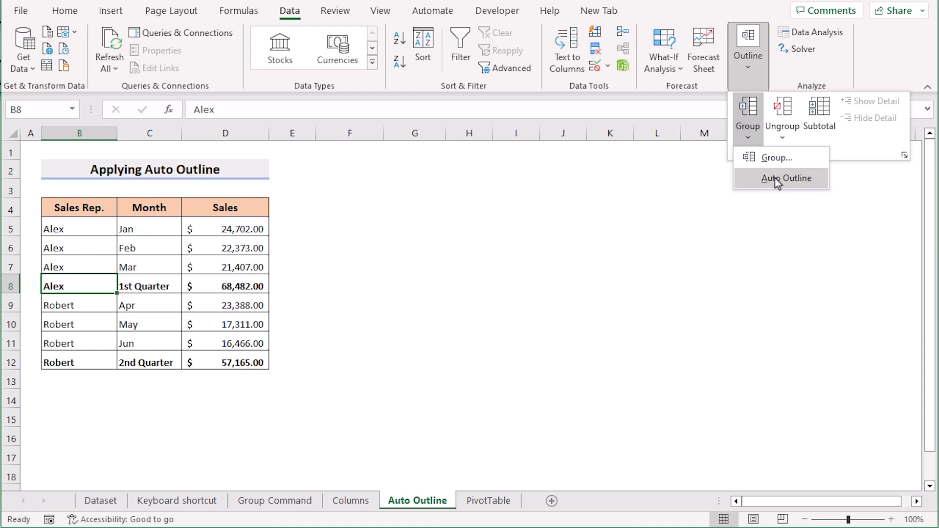
pyautogui.click(788, 178)
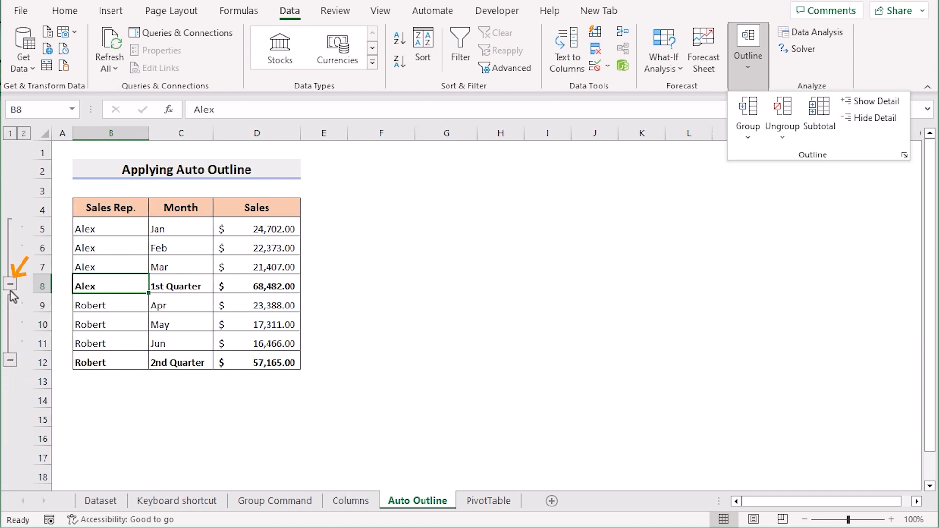
# Collapse the 1st and 2nd Quarter month rows, then move to the PivotTable sheet.
pyautogui.click(9, 283)
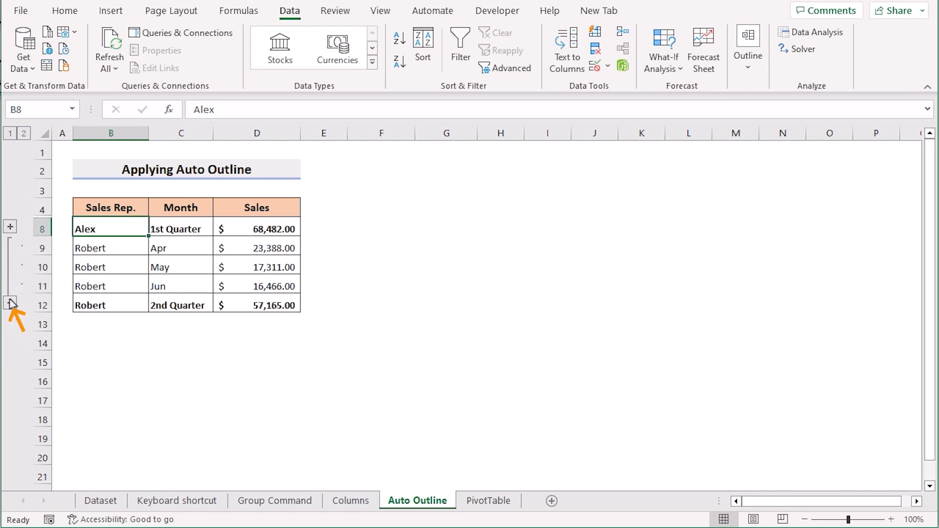
pyautogui.click(10, 226)
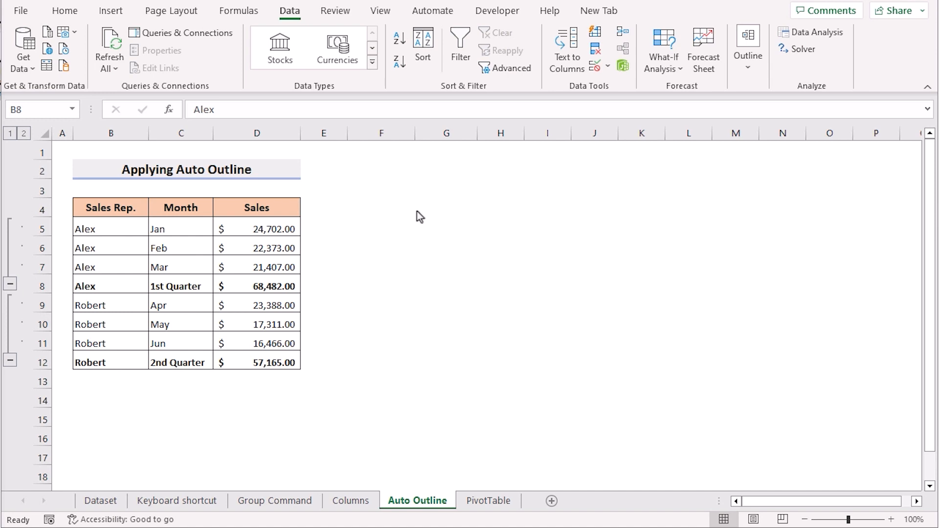
pyautogui.moveTo(387, 261)
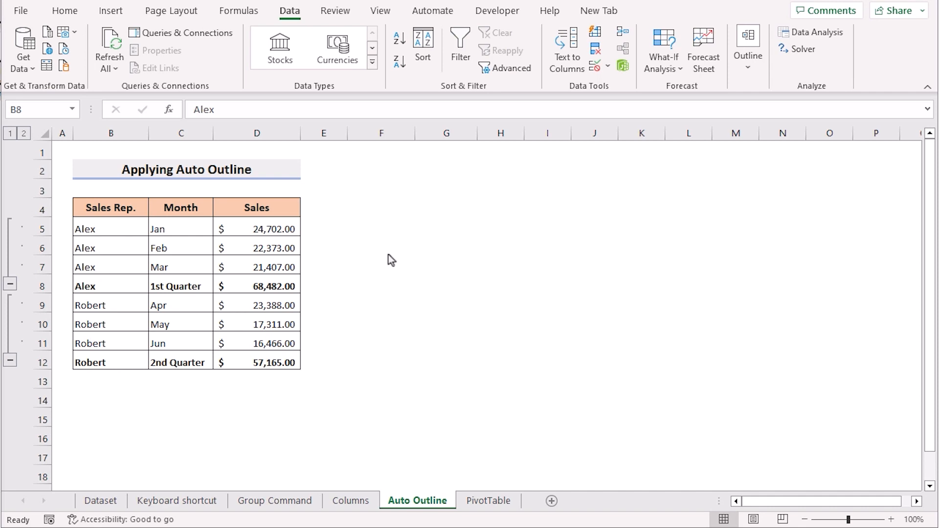
pyautogui.click(100, 501)
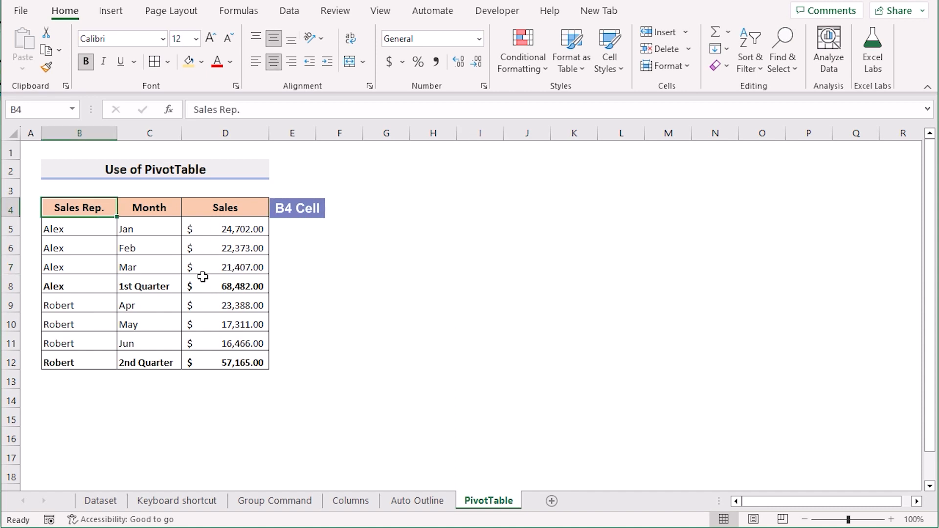
pyautogui.moveTo(110, 11)
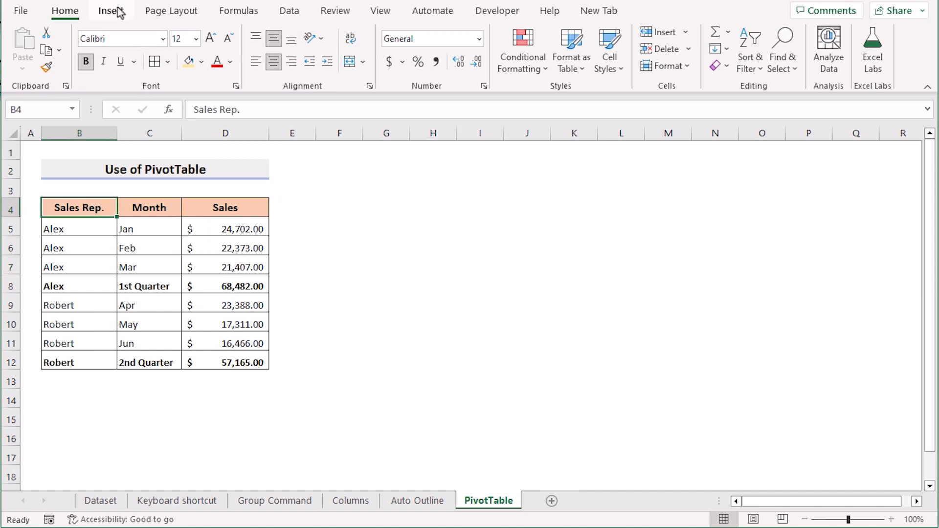
# Insert a PivotTable from the sales table range onto the existing worksheet at cell F4.
pyautogui.click(111, 11)
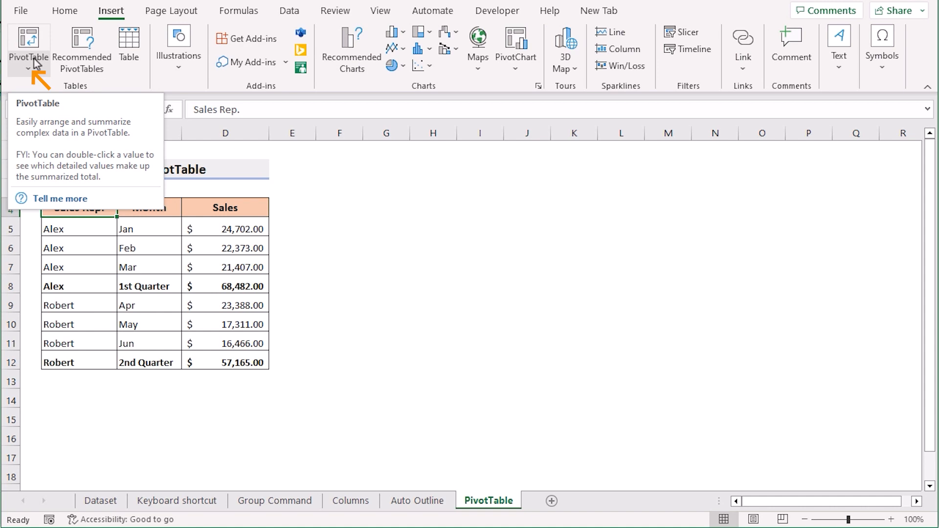
pyautogui.click(29, 48)
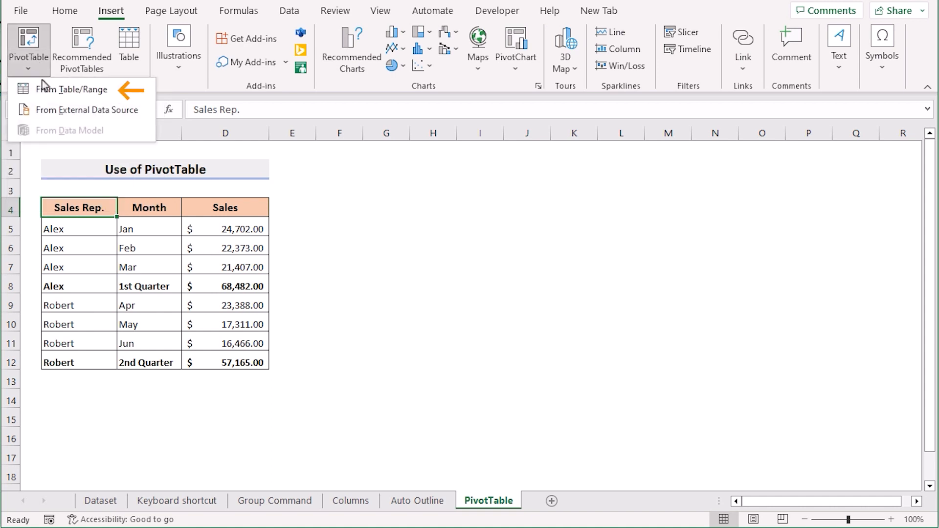
pyautogui.moveTo(72, 89)
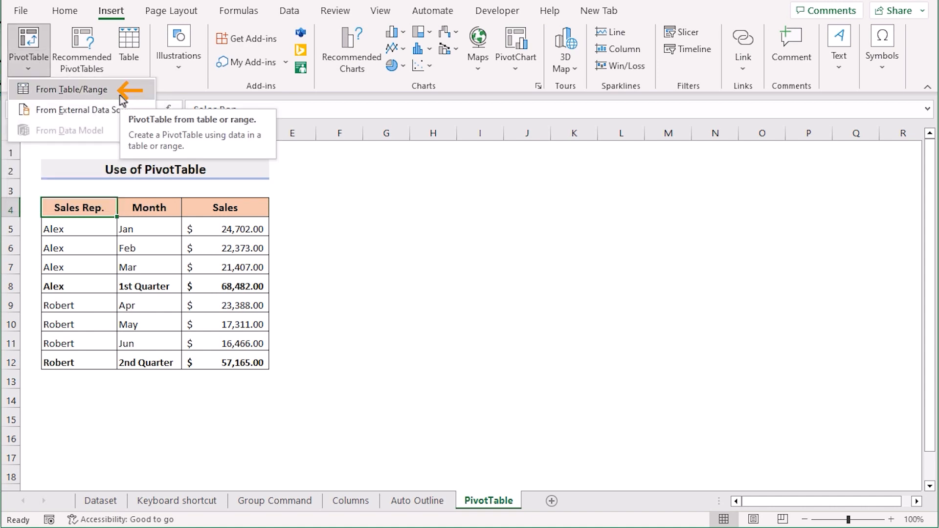
pyautogui.click(70, 89)
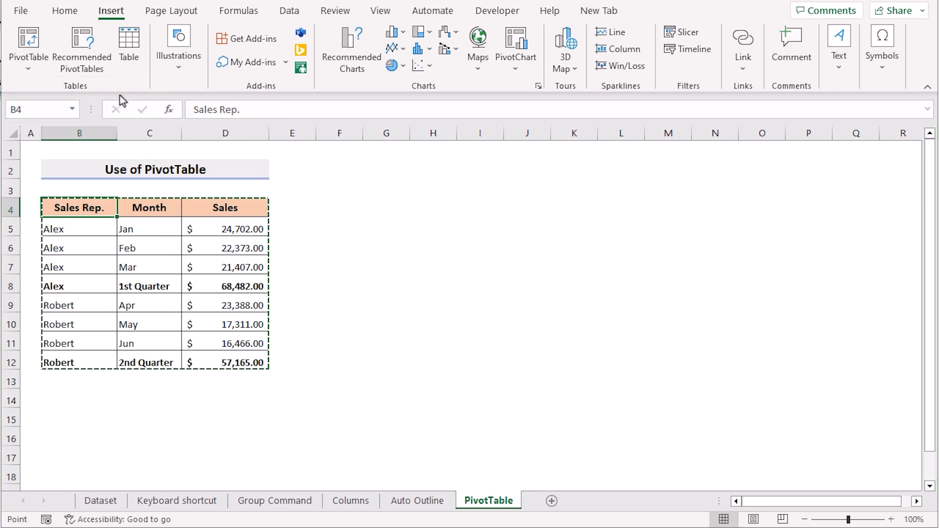
pyautogui.click(27, 42)
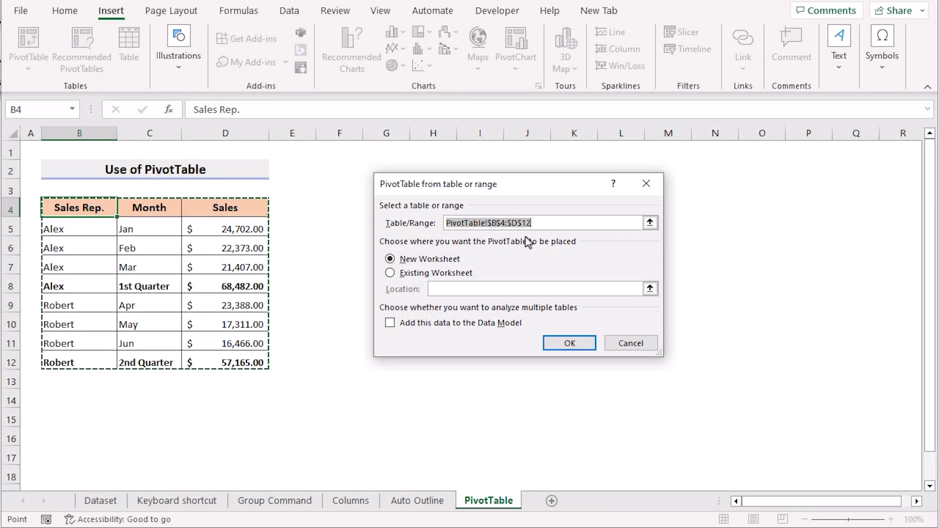
pyautogui.moveTo(516, 252)
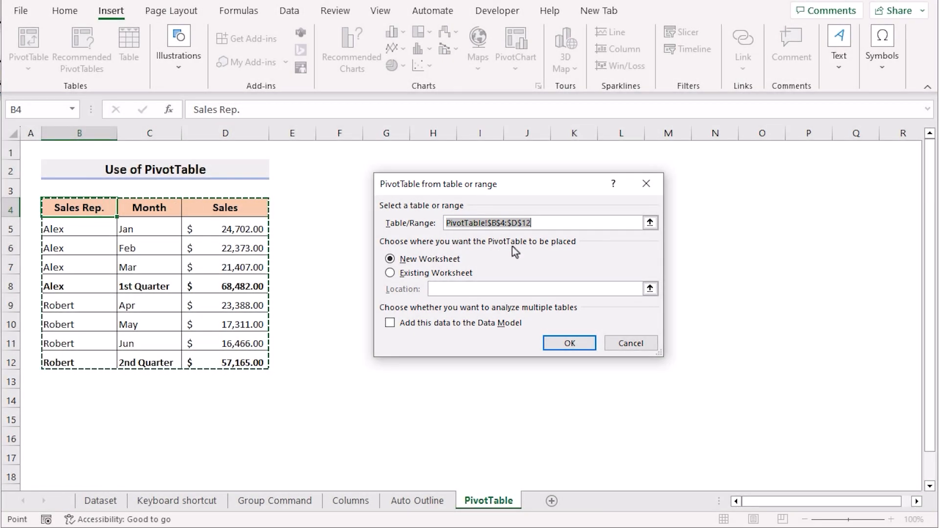
pyautogui.click(390, 273)
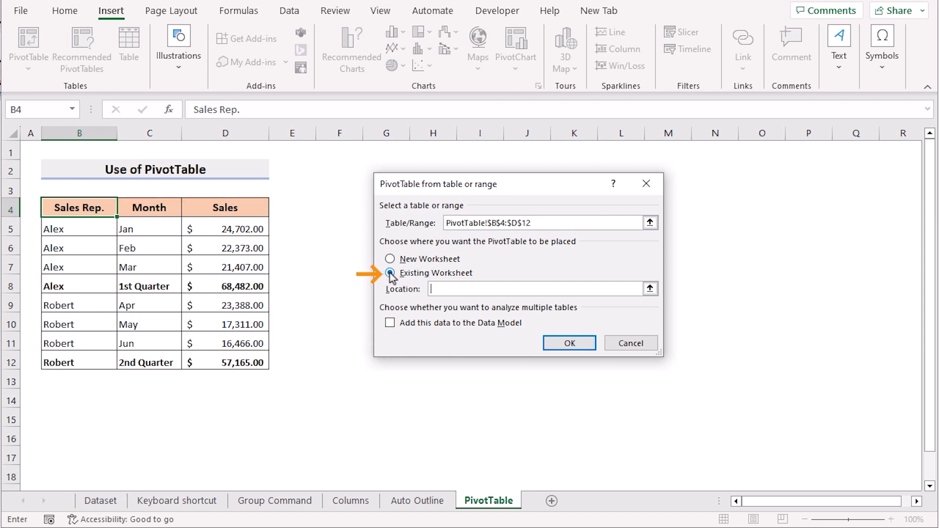
pyautogui.click(340, 207)
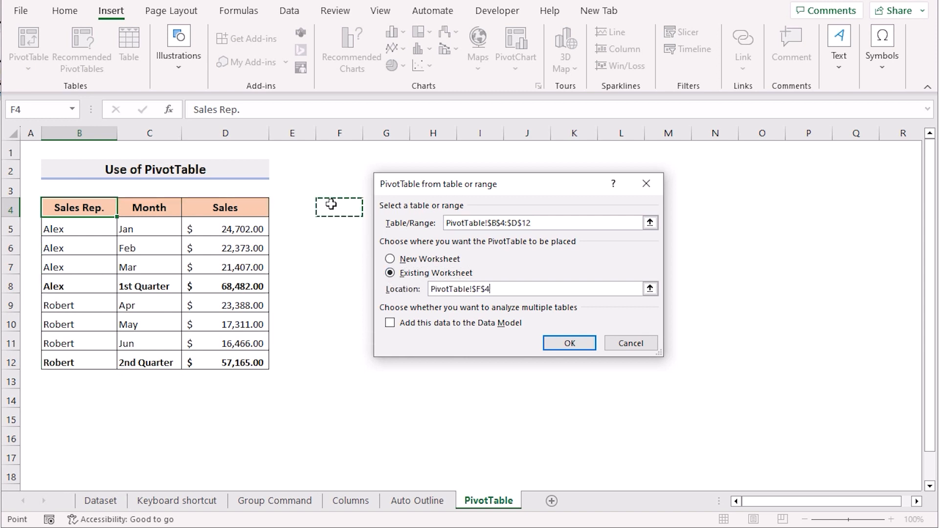
pyautogui.moveTo(475, 307)
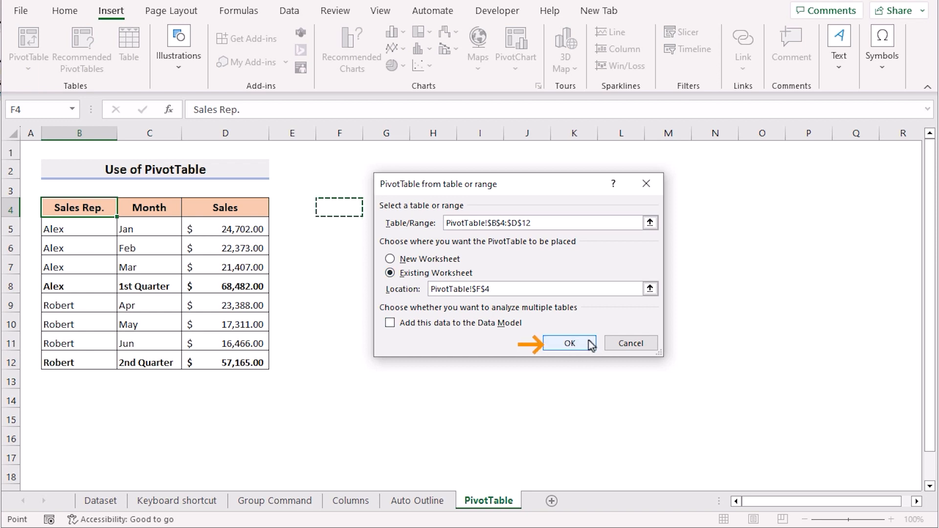
pyautogui.click(569, 343)
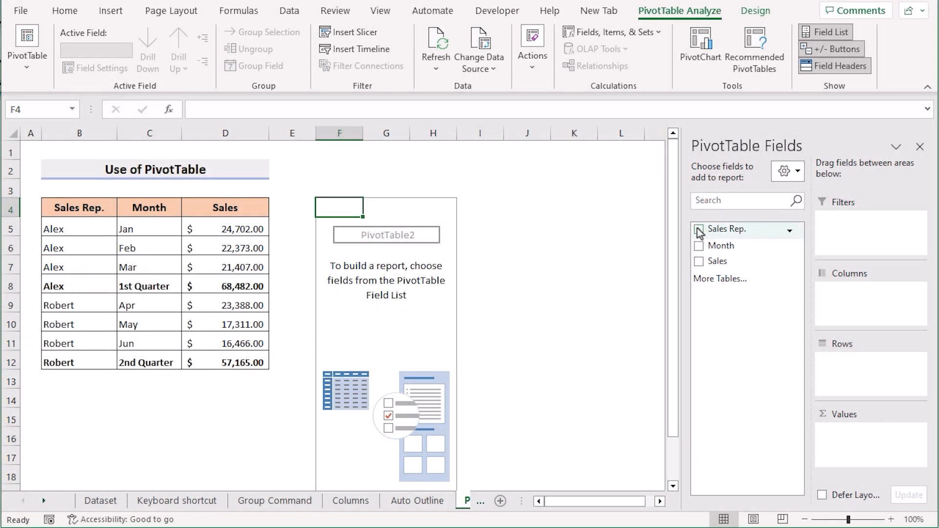
# Add the Sales Rep. and Month fields so the PivotTable lists each rep's months with Sum of Sales.
pyautogui.click(698, 228)
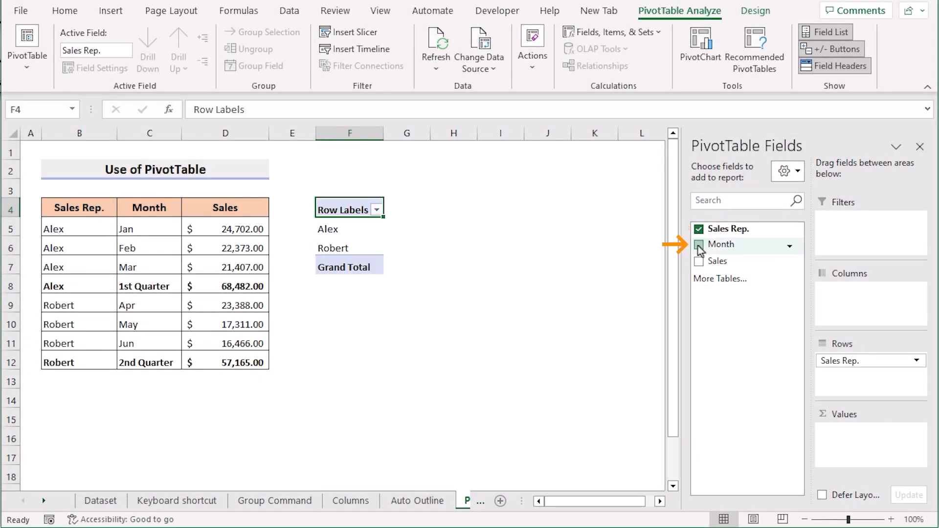
pyautogui.click(698, 260)
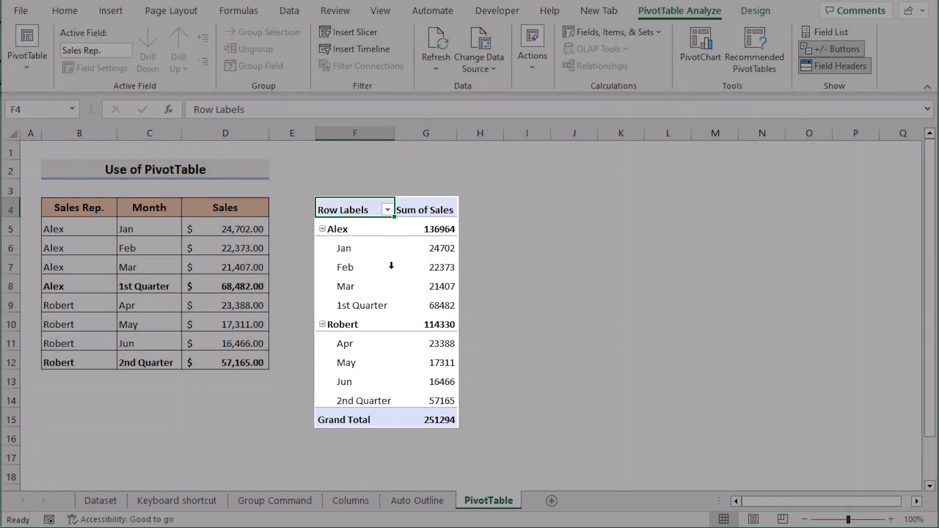
pyautogui.moveTo(442, 418)
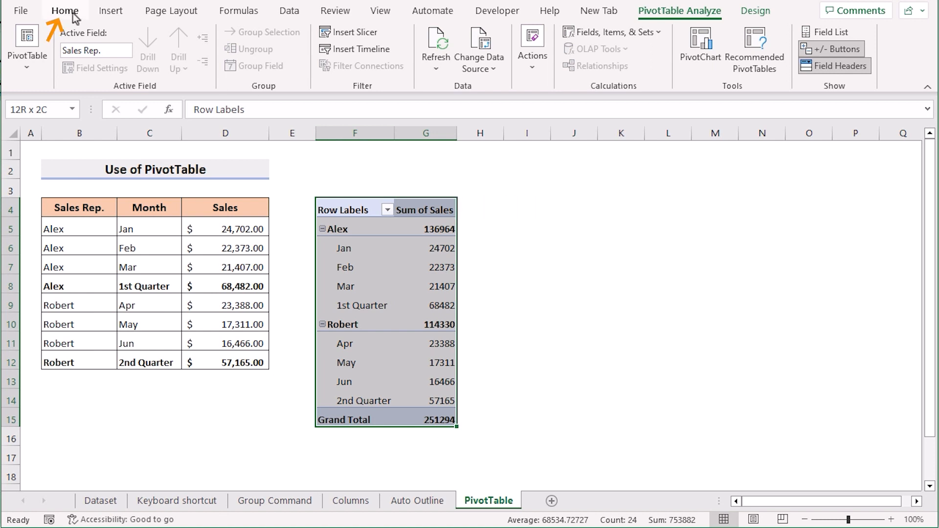
# Apply All Borders to the PivotTable and Accounting dollar format to the Sum of Sales values G5:G15.
pyautogui.click(65, 10)
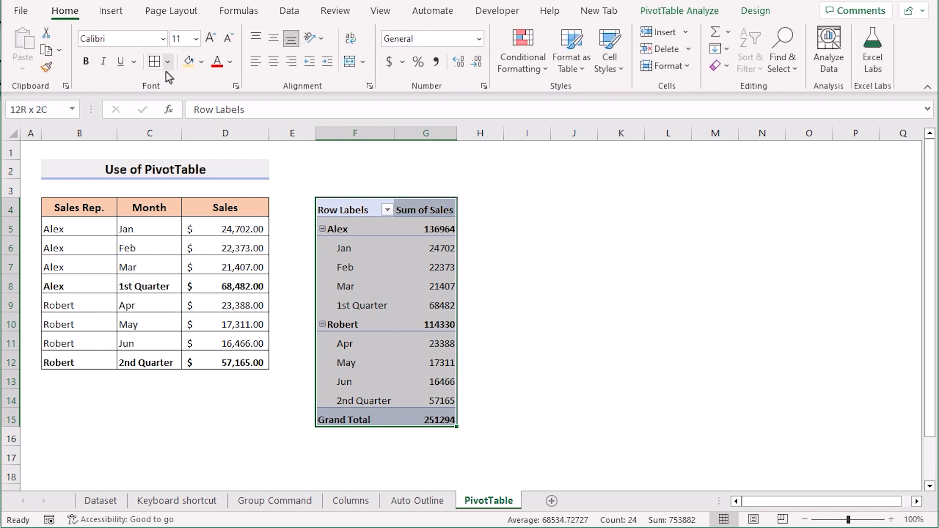
pyautogui.click(168, 61)
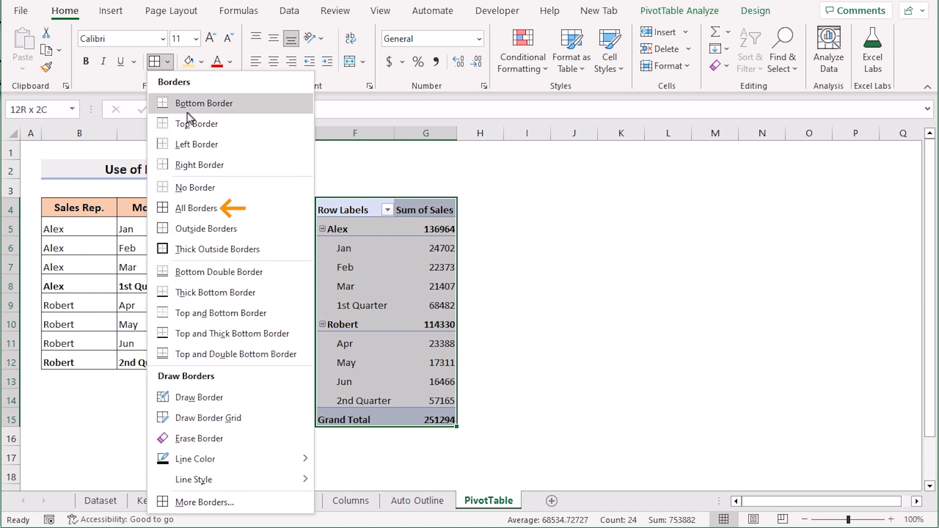
pyautogui.click(196, 208)
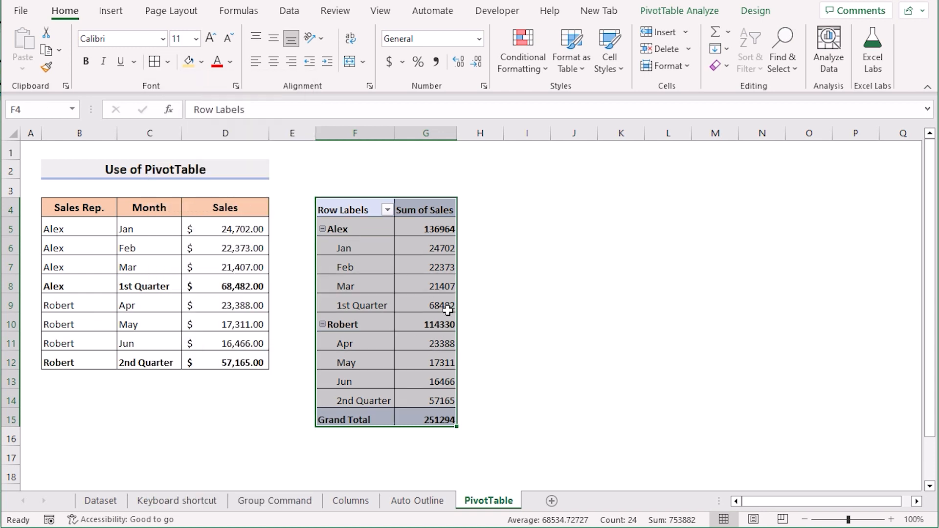
pyautogui.click(437, 228)
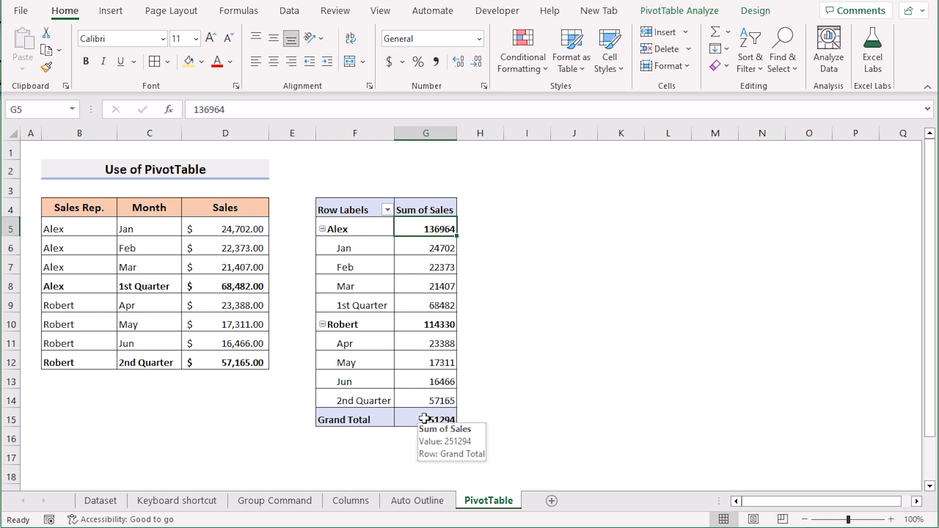
pyautogui.moveTo(426, 227); pyautogui.dragTo(425, 419)
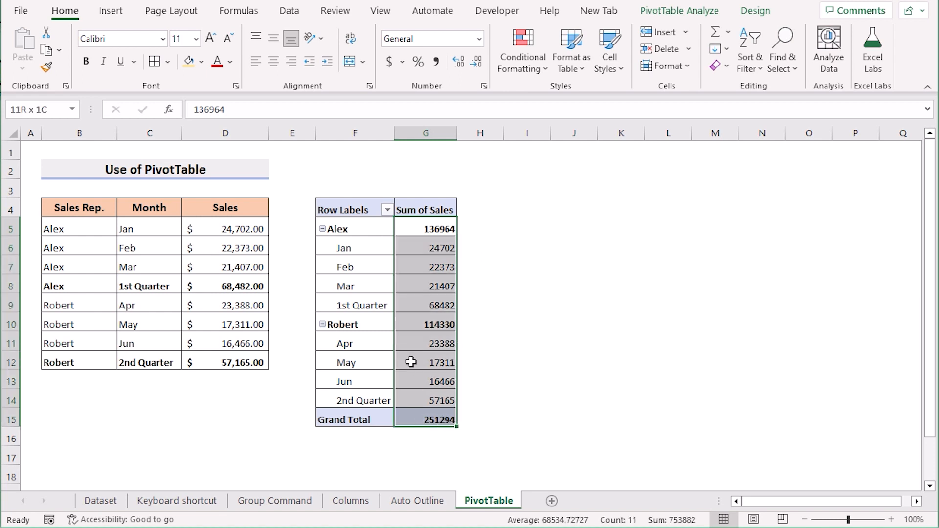
pyautogui.moveTo(407, 97)
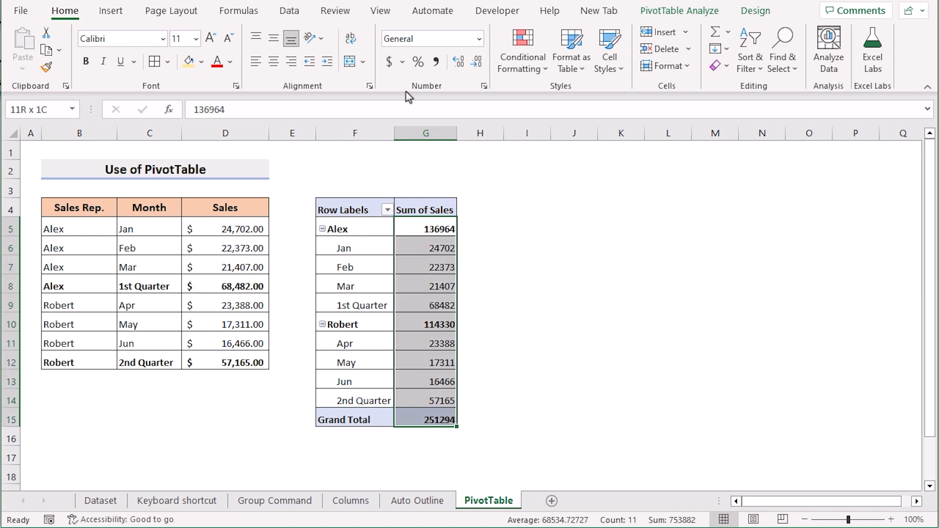
pyautogui.moveTo(388, 62)
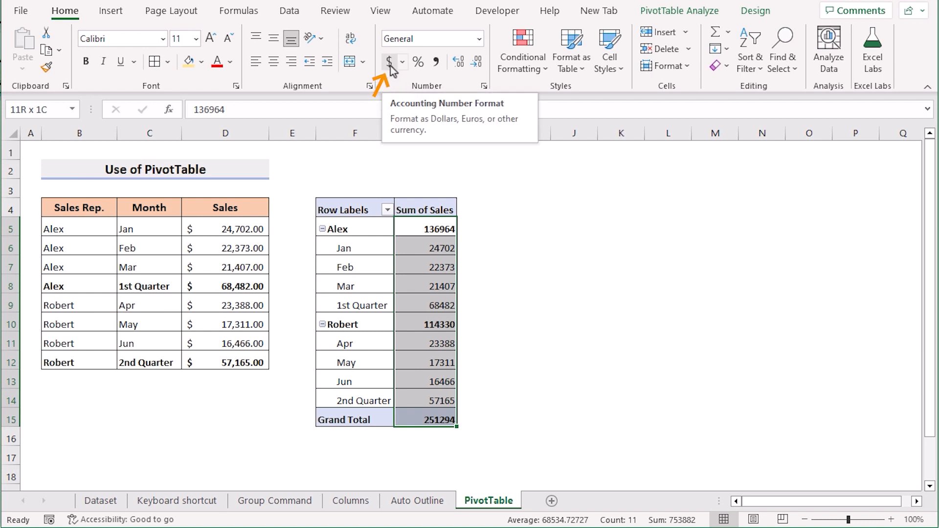
pyautogui.click(387, 62)
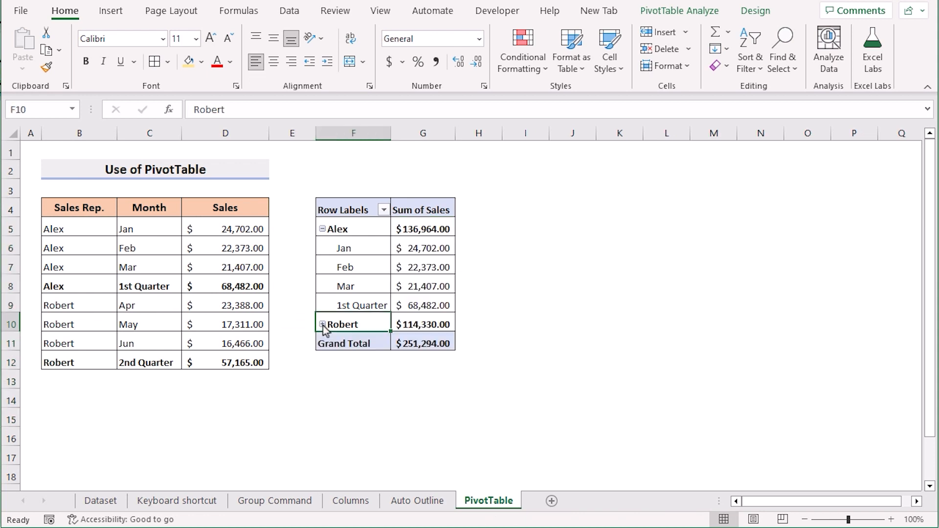
# Collapse Alex's months, then expand Alex's and Robert's month rows again.
pyautogui.click(322, 228)
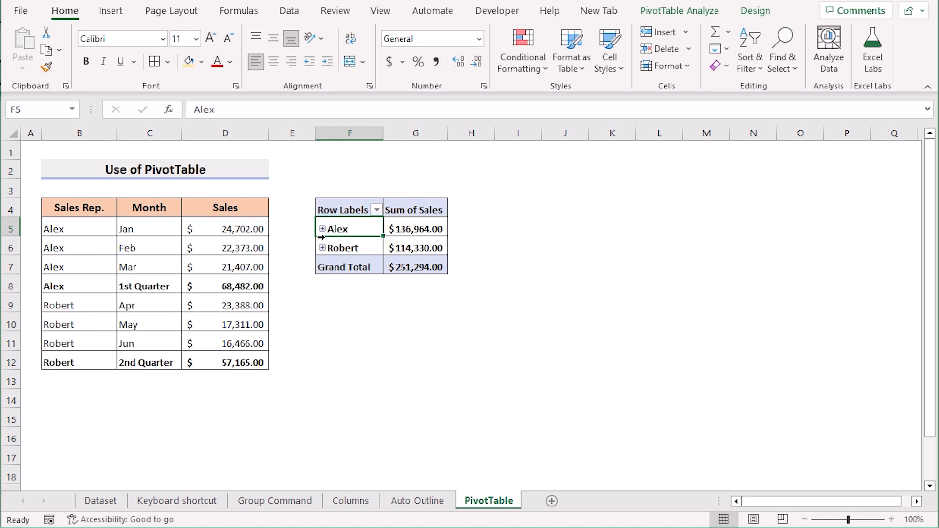
pyautogui.click(322, 228)
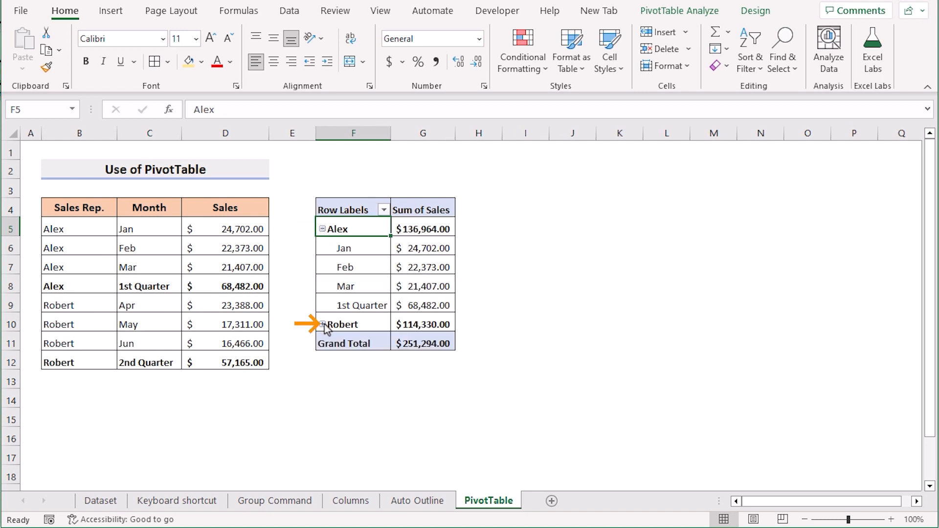
pyautogui.click(321, 324)
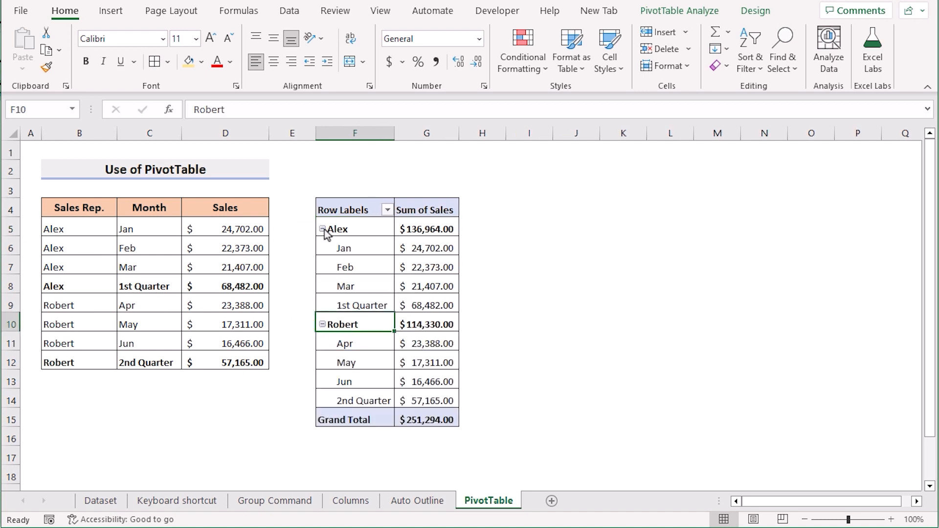